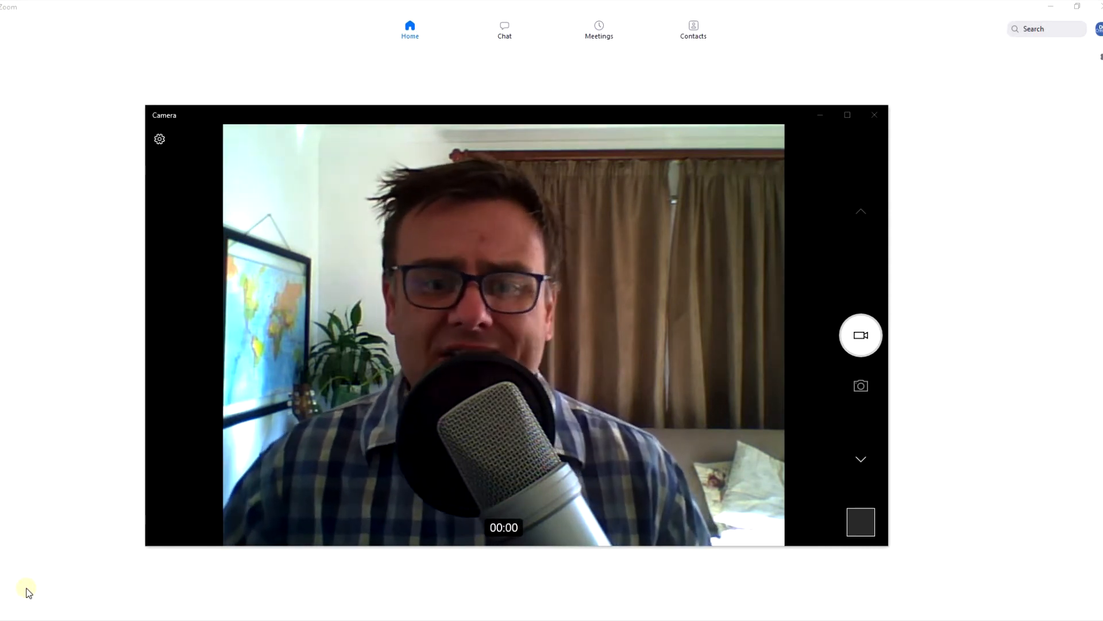
{"action": "mouse_move", "coordinate": [389, 288]}
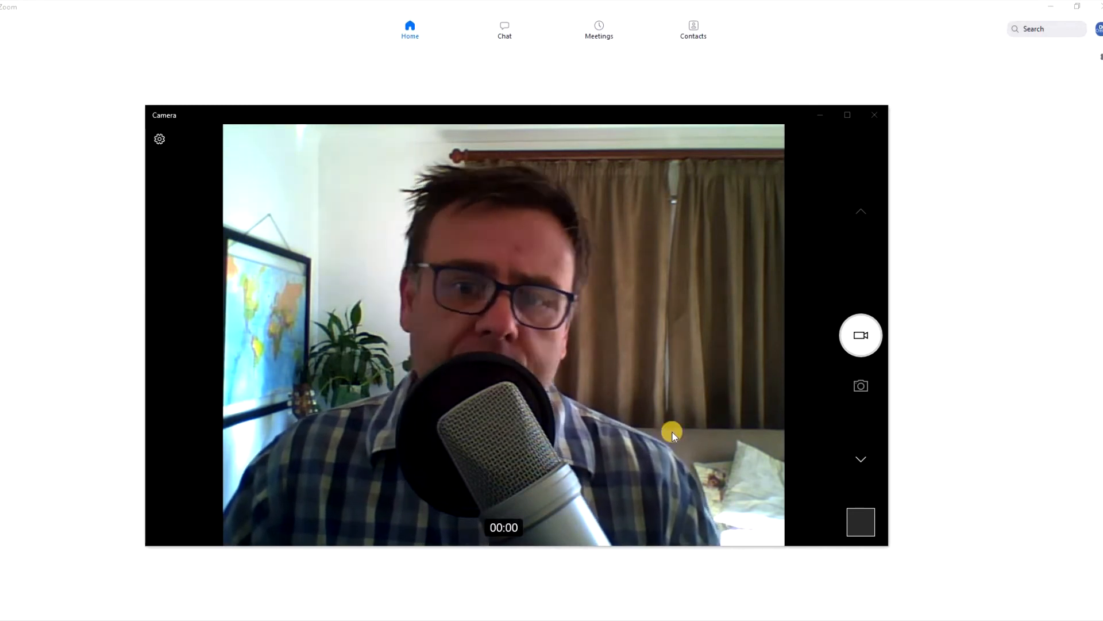
{"action": "mouse_move", "coordinate": [665, 317]}
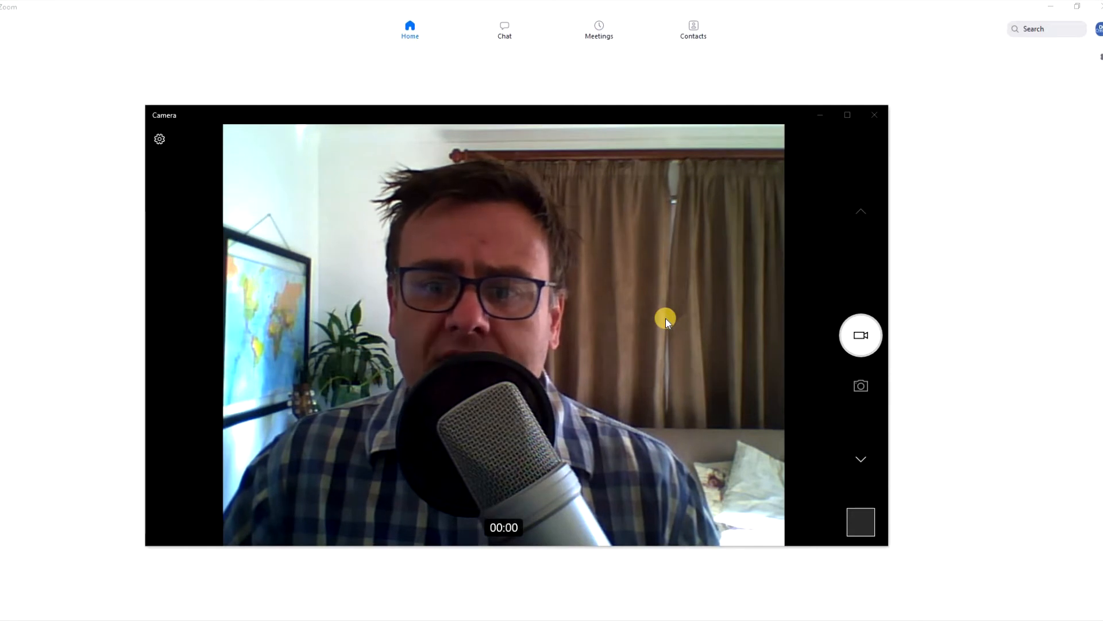
{"action": "mouse_move", "coordinate": [648, 295]}
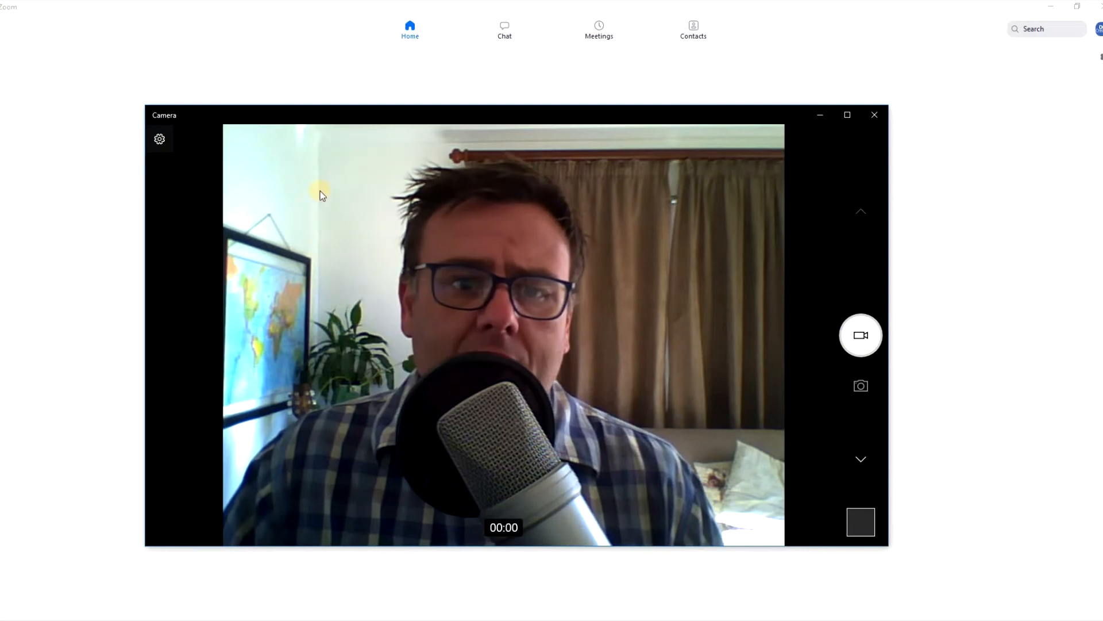
{"action": "mouse_move", "coordinate": [155, 143]}
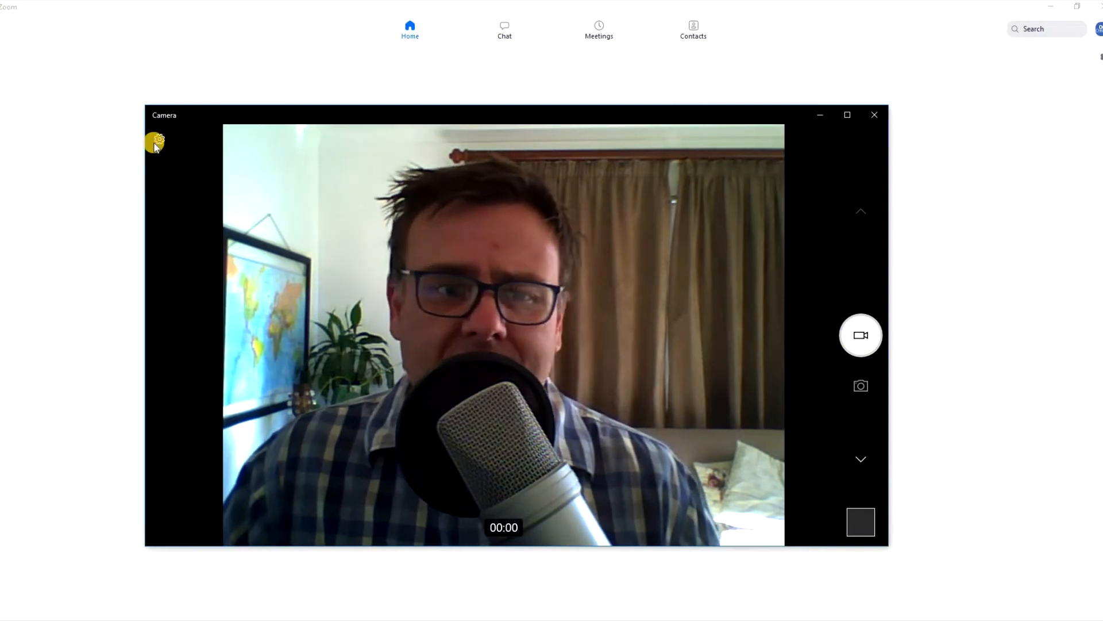
- Look through the camera settings, then minimize the Camera window to reveal Zoom Home
{"action": "left_click", "coordinate": [154, 143]}
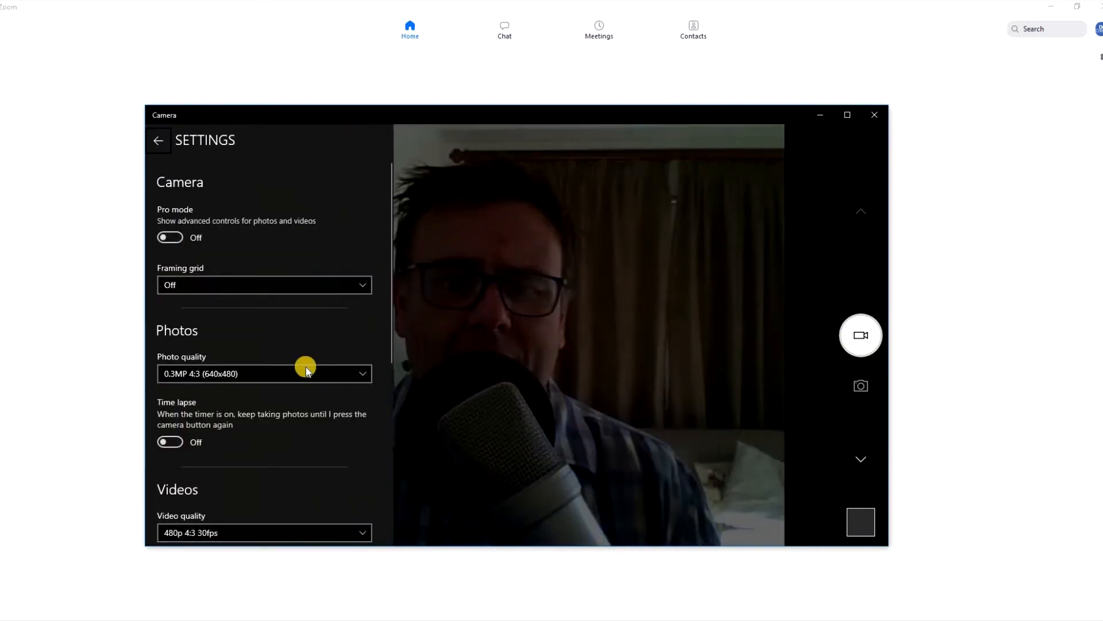
{"action": "scroll", "scroll_direction": "down", "scroll_amount": 3}
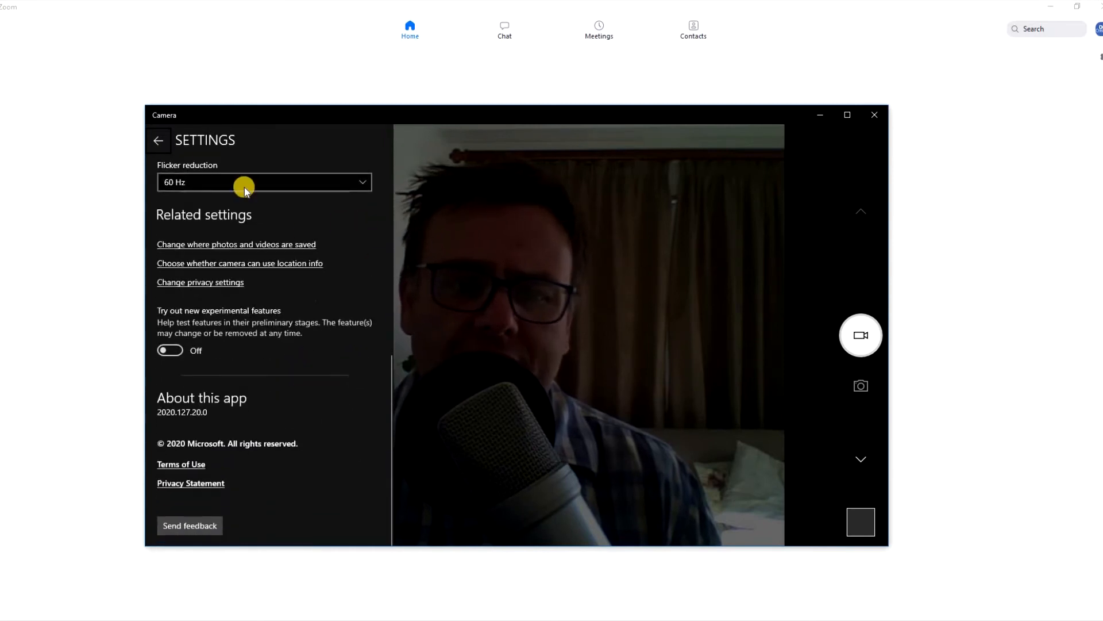
{"action": "left_click", "coordinate": [159, 140]}
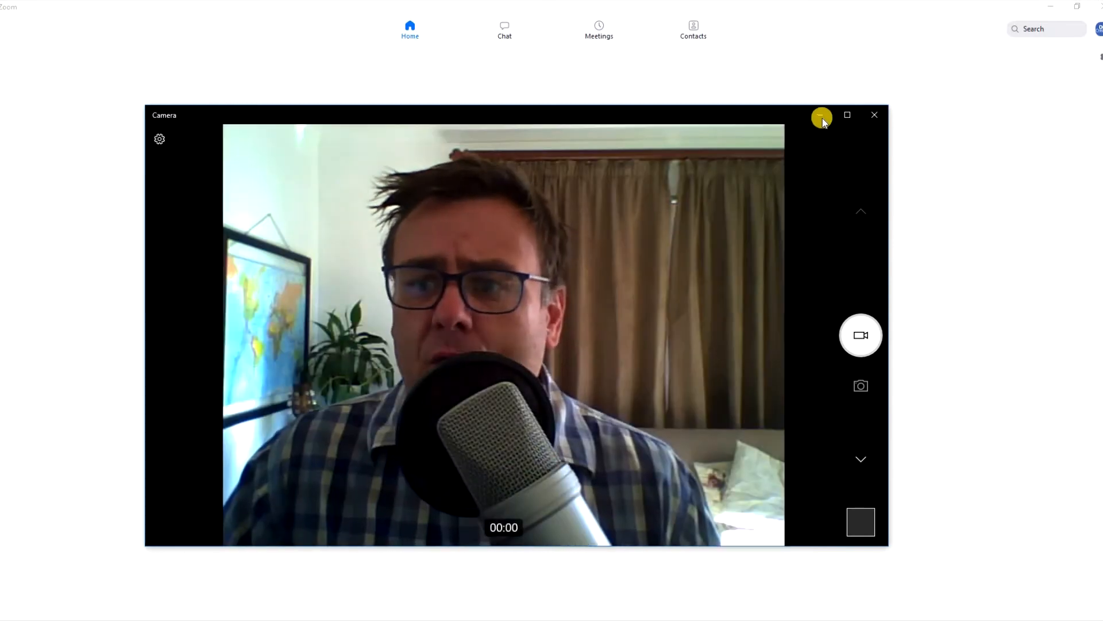
{"action": "mouse_move", "coordinate": [821, 116]}
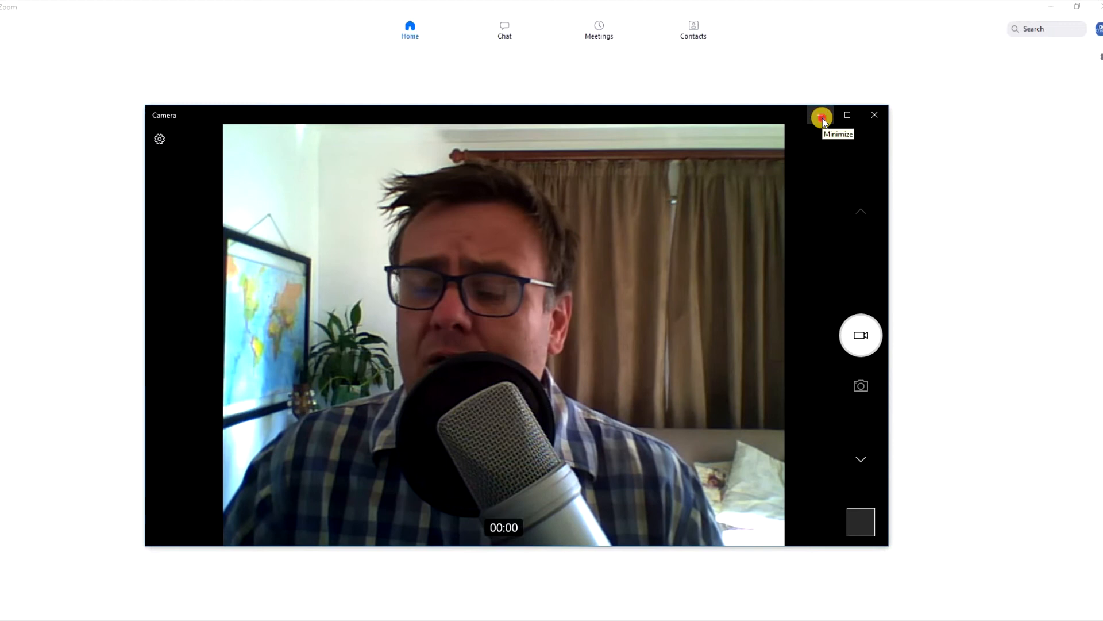
{"action": "left_click", "coordinate": [821, 116]}
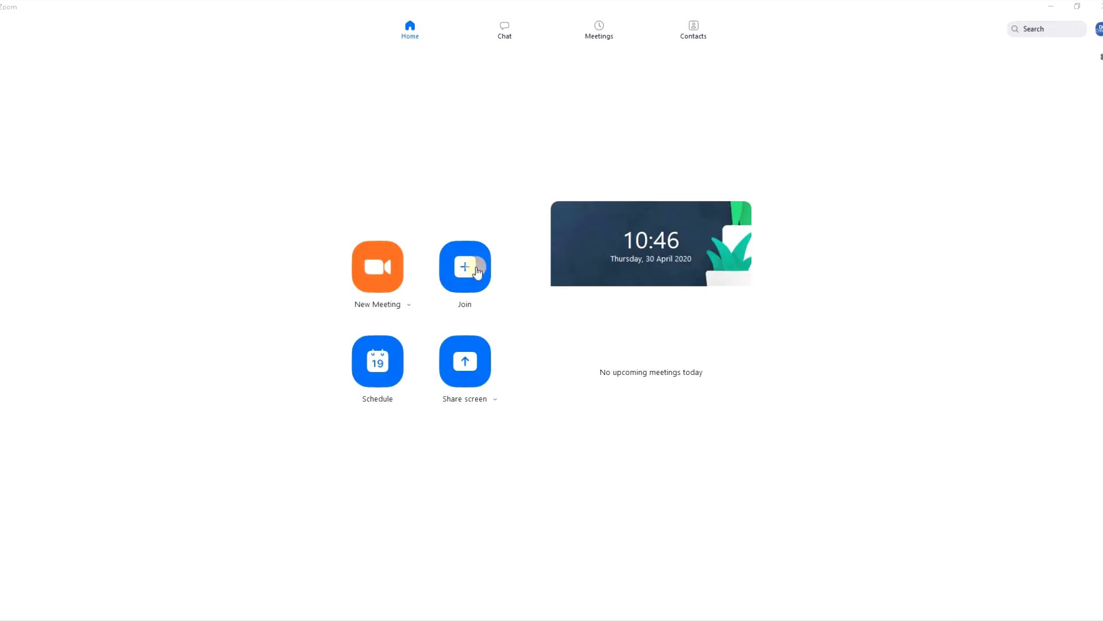
{"action": "mouse_move", "coordinate": [377, 267]}
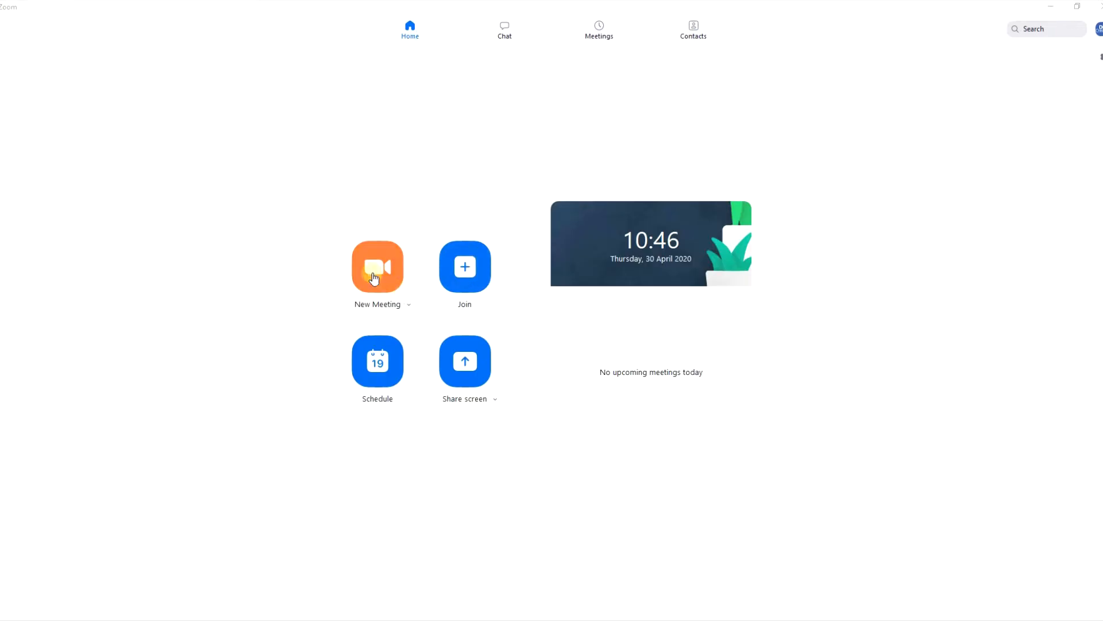
{"action": "mouse_move", "coordinate": [464, 361]}
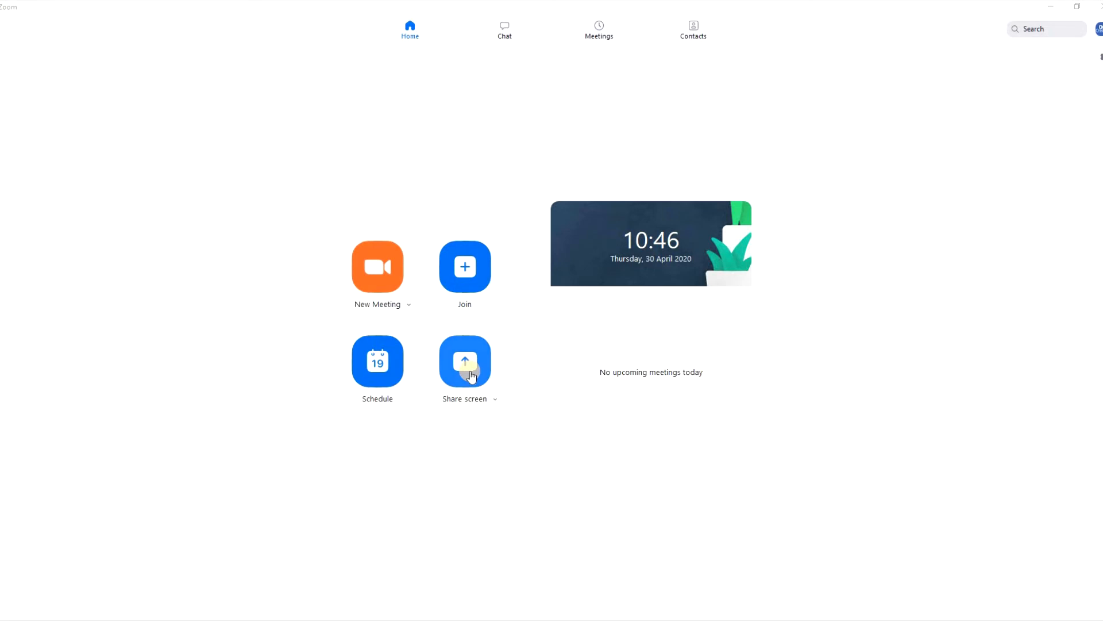
{"action": "mouse_move", "coordinate": [398, 266]}
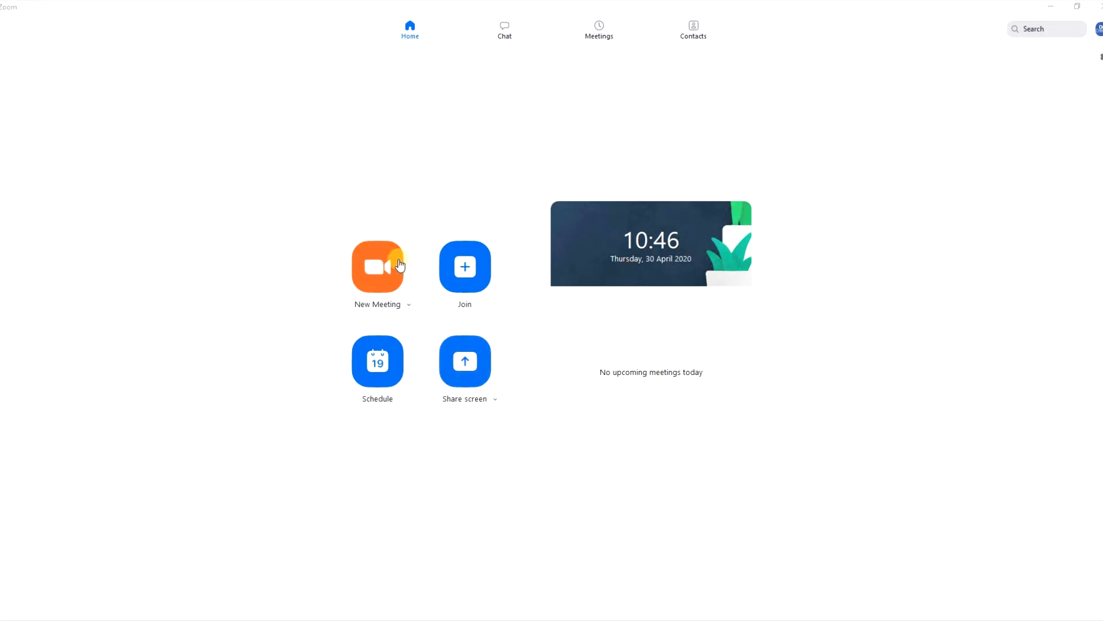
{"action": "mouse_move", "coordinate": [395, 288]}
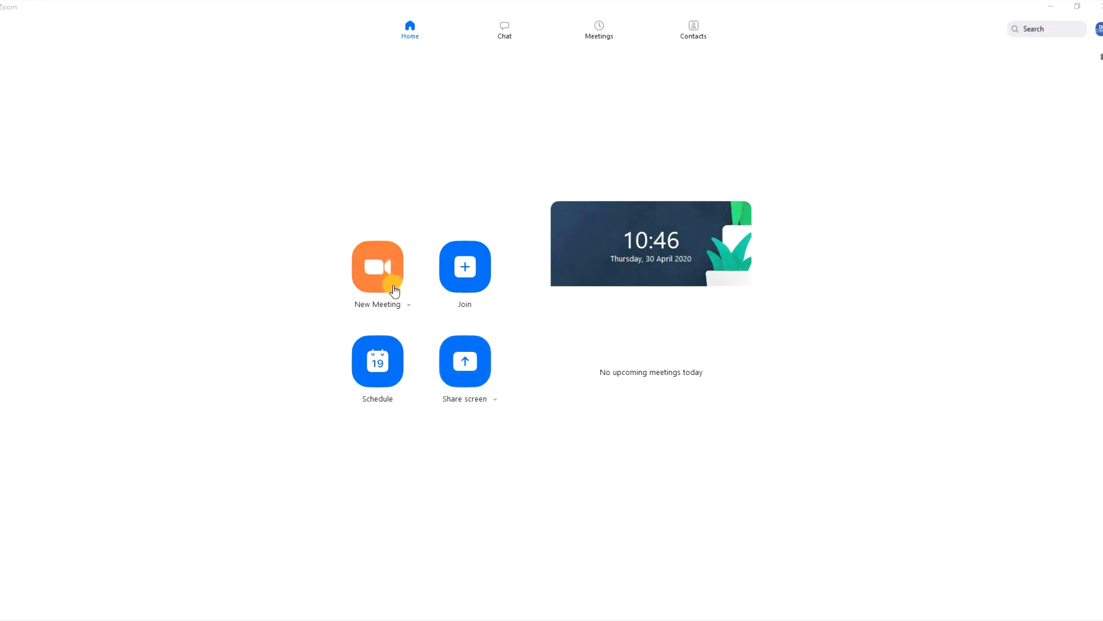
{"action": "mouse_move", "coordinate": [422, 420]}
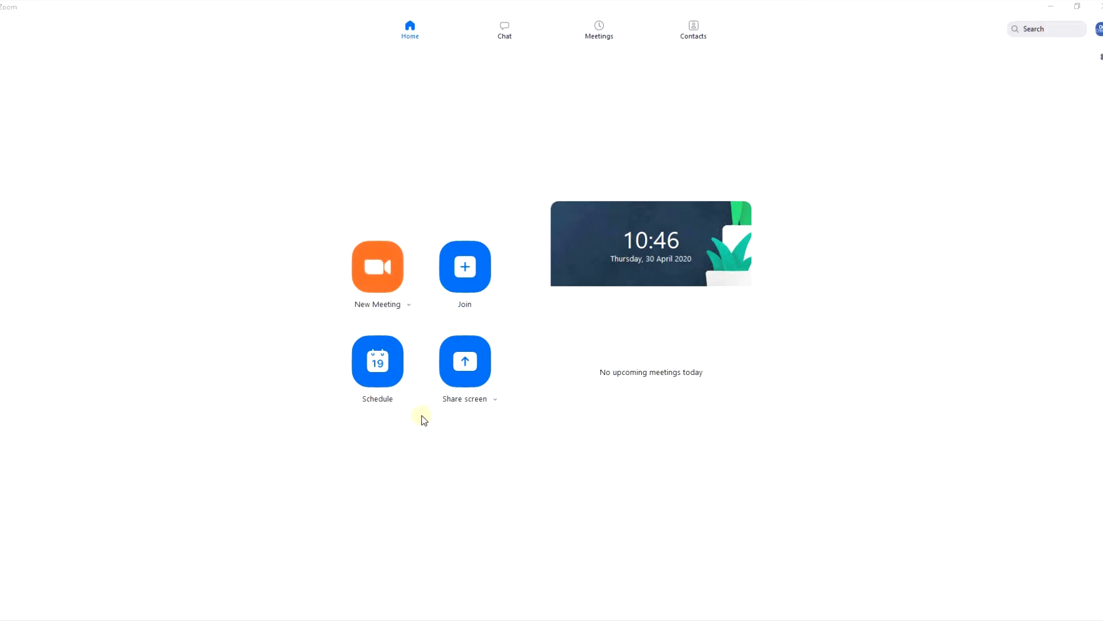
{"action": "mouse_move", "coordinate": [419, 296]}
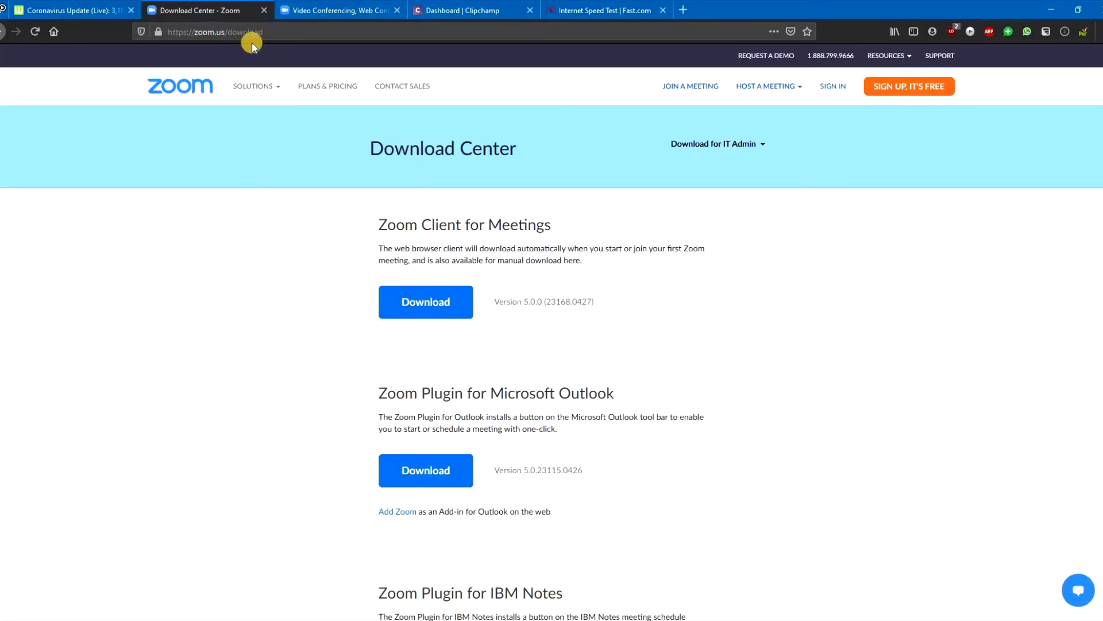
{"action": "mouse_move", "coordinate": [311, 31]}
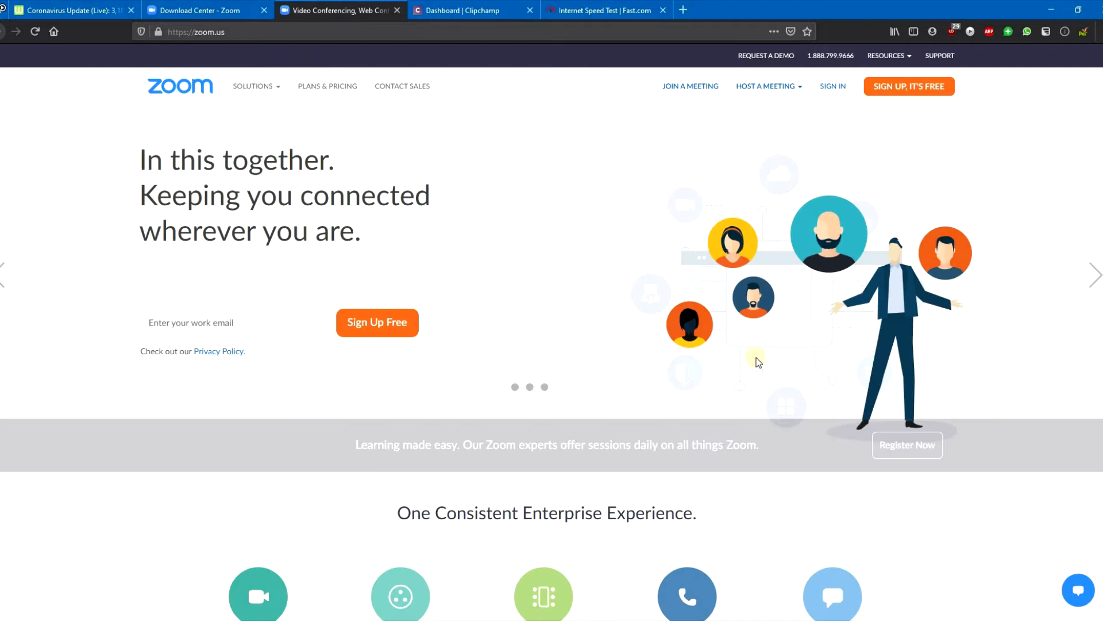
- Choose Download Zoom Client from the zoom.us Resources menu
{"action": "scroll", "scroll_direction": "down", "scroll_amount": 3}
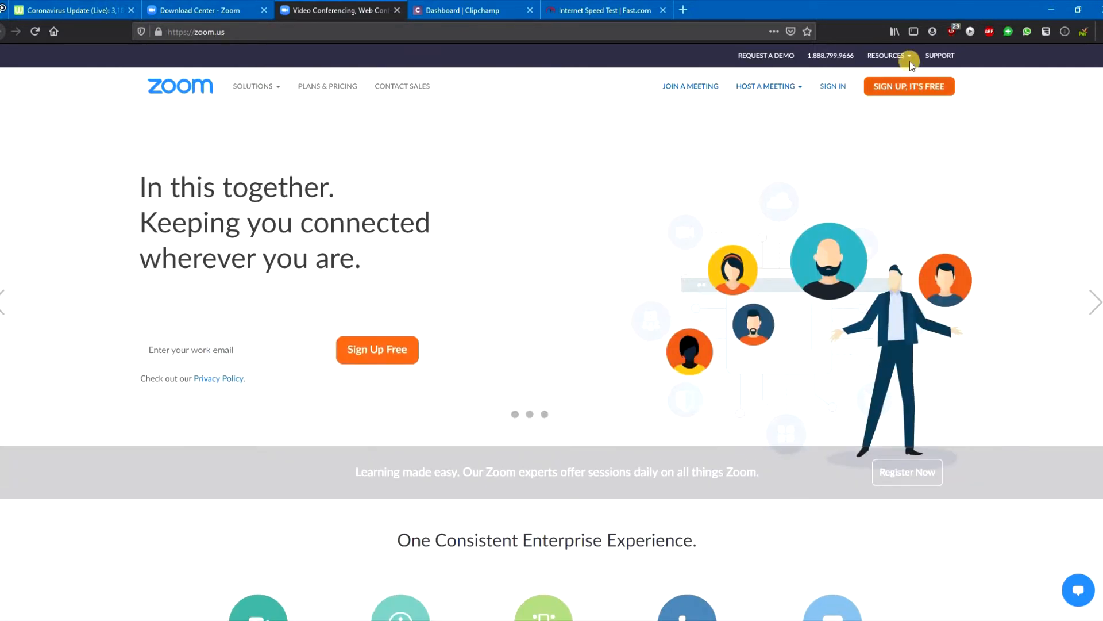
{"action": "left_click", "coordinate": [887, 56]}
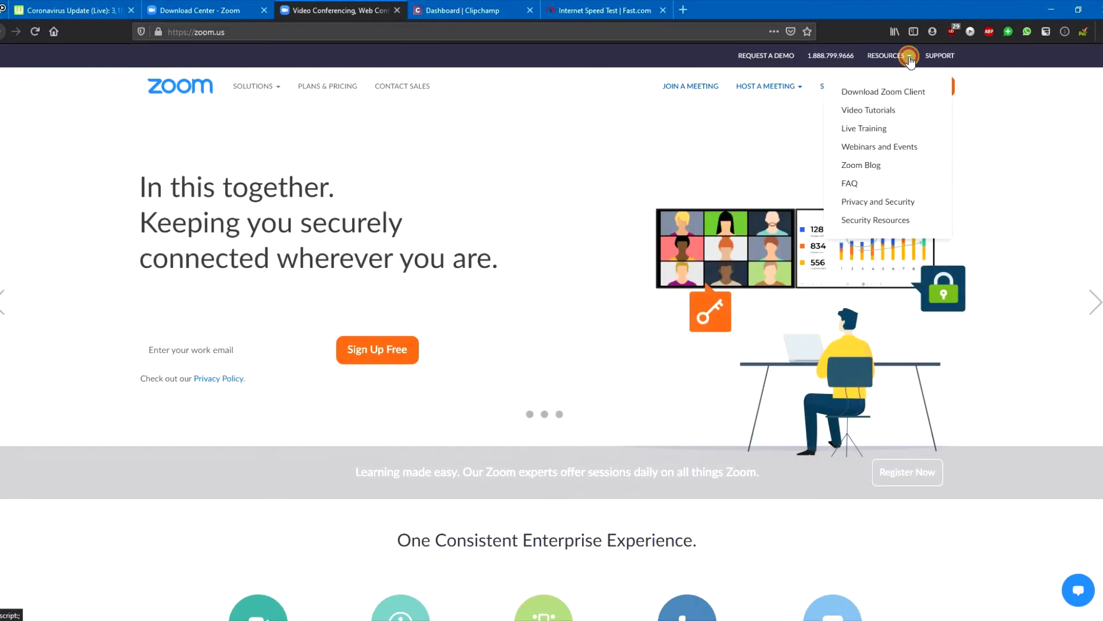
{"action": "mouse_move", "coordinate": [883, 91]}
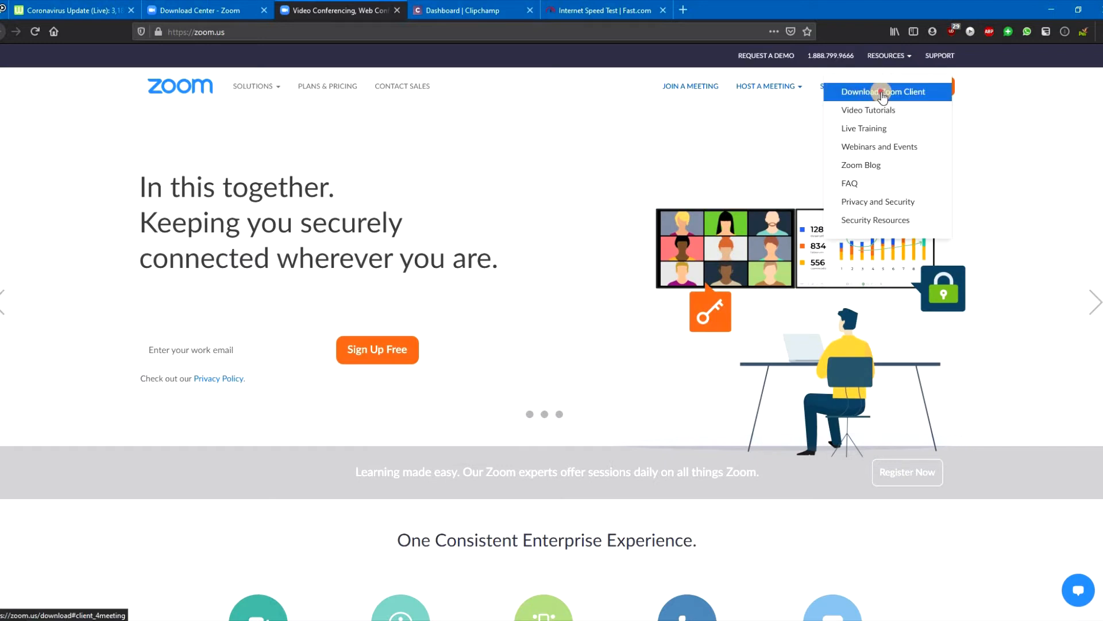
{"action": "left_click", "coordinate": [883, 92]}
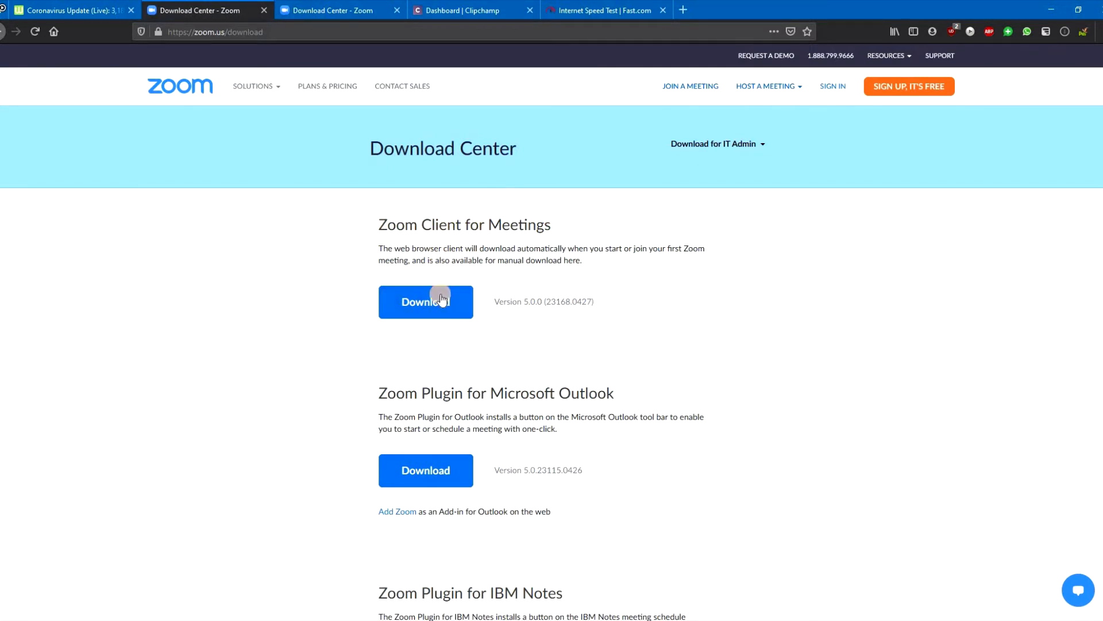
{"action": "mouse_move", "coordinate": [554, 322]}
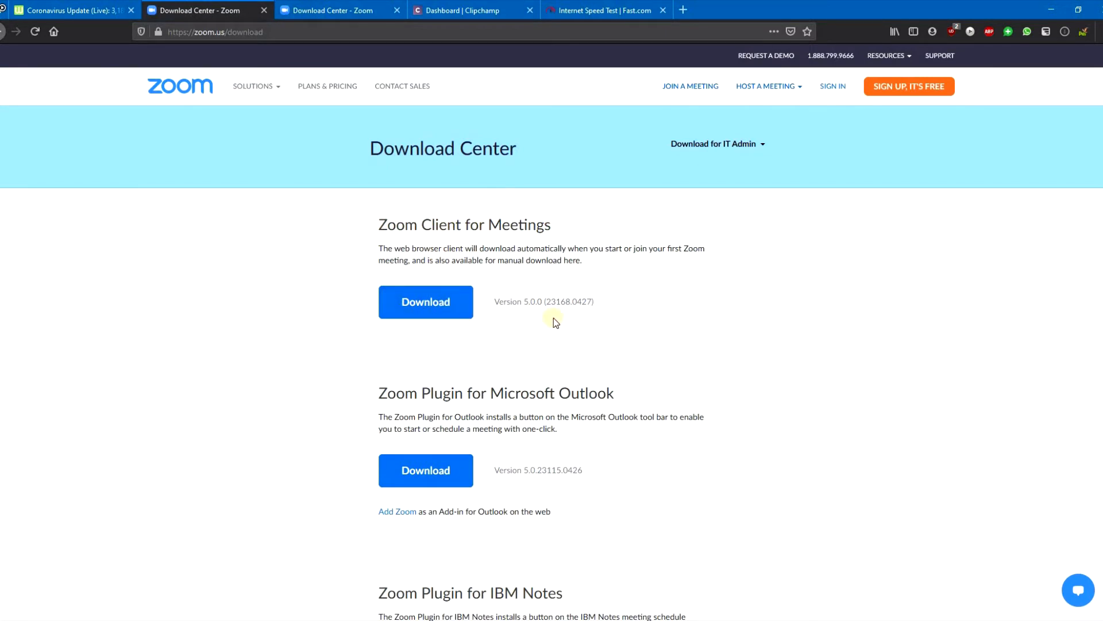
{"action": "mouse_move", "coordinate": [458, 533]}
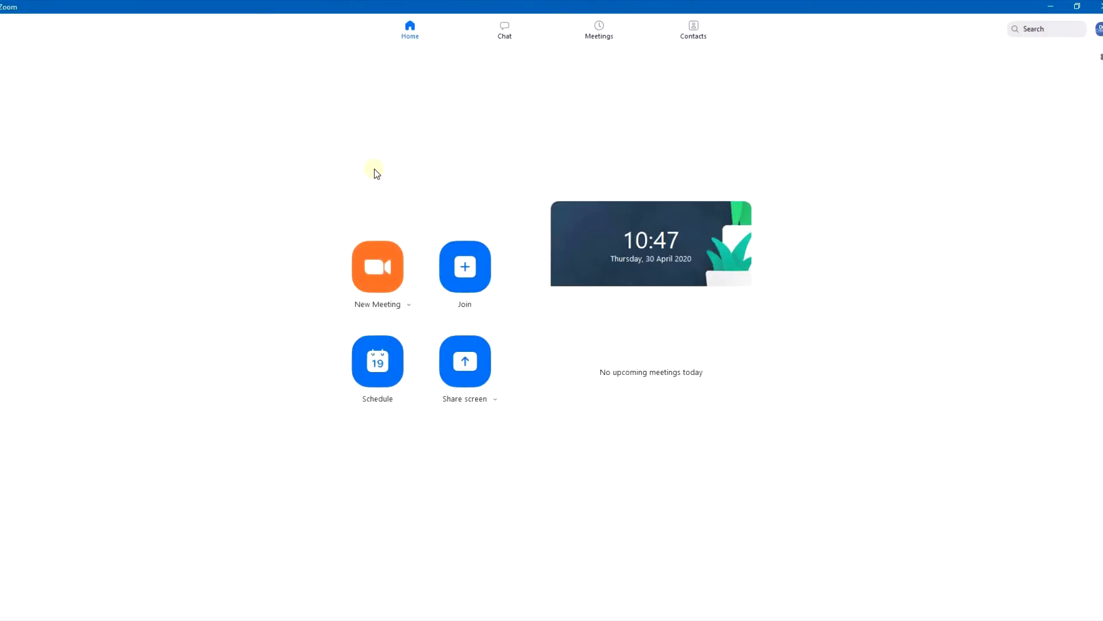
{"action": "mouse_move", "coordinate": [496, 51]}
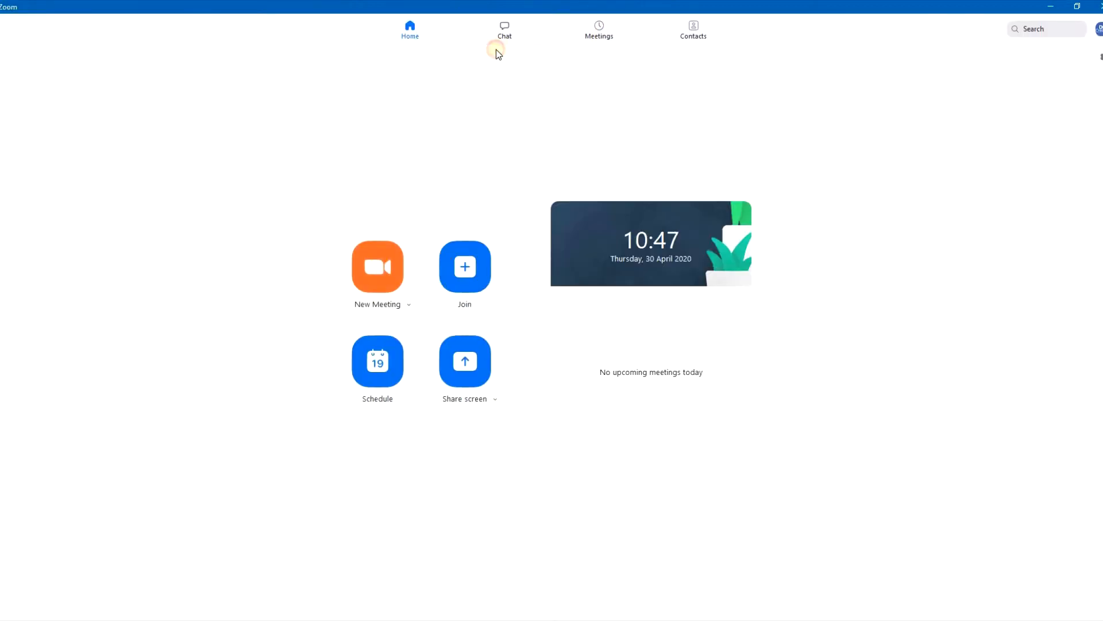
{"action": "mouse_move", "coordinate": [486, 66]}
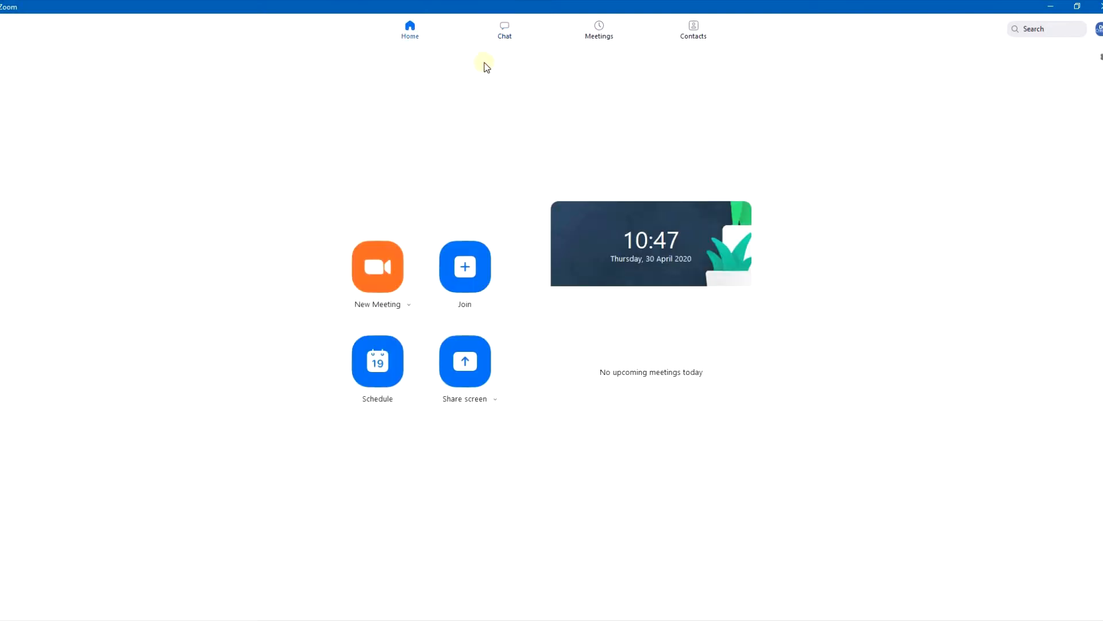
{"action": "left_click", "coordinate": [505, 29]}
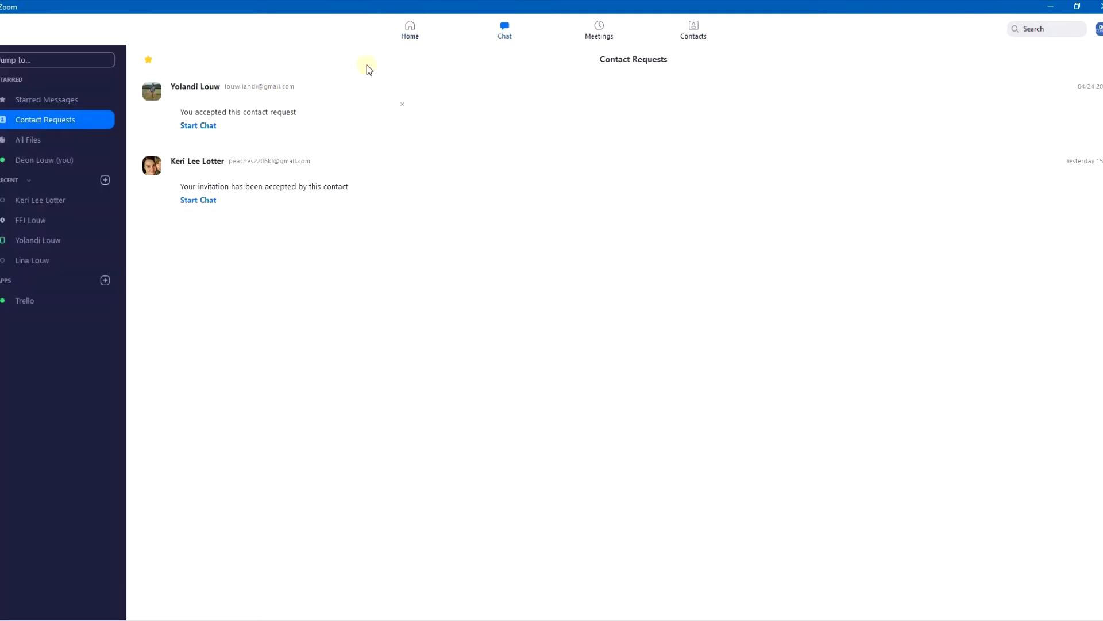
{"action": "mouse_move", "coordinate": [540, 92]}
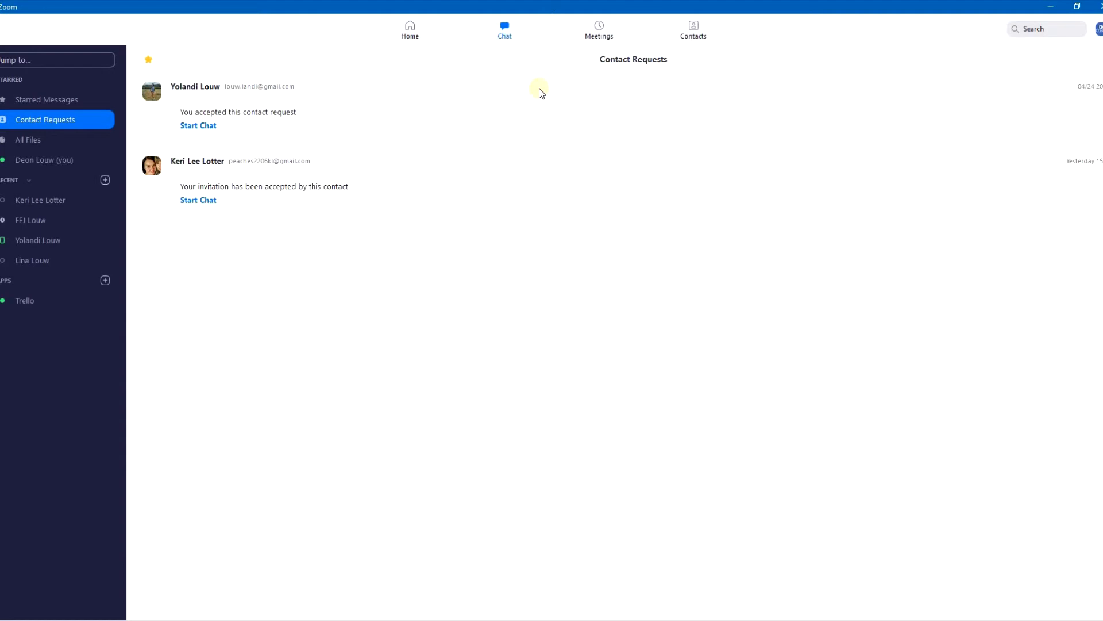
{"action": "left_click", "coordinate": [410, 31]}
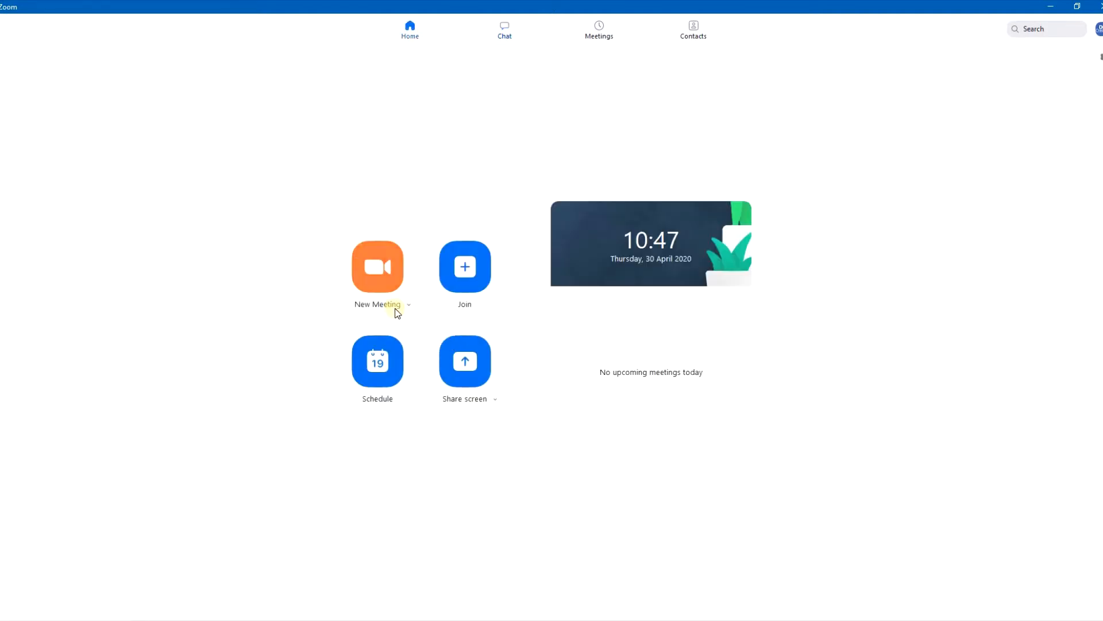
- Start a new meeting and join with computer audio
{"action": "left_click", "coordinate": [377, 266]}
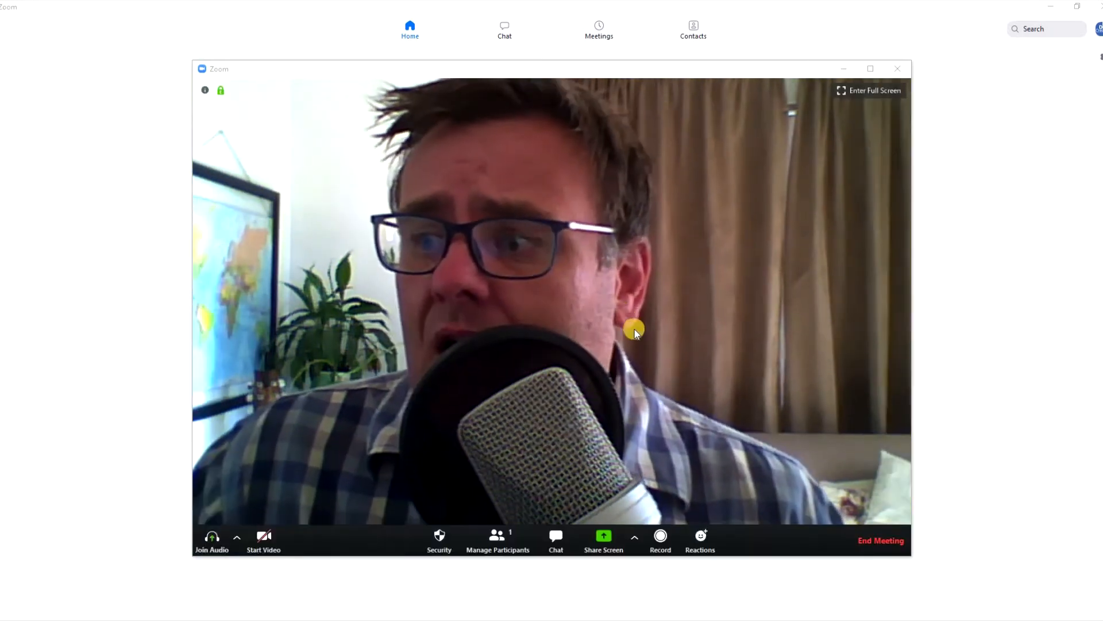
{"action": "left_click", "coordinate": [212, 540]}
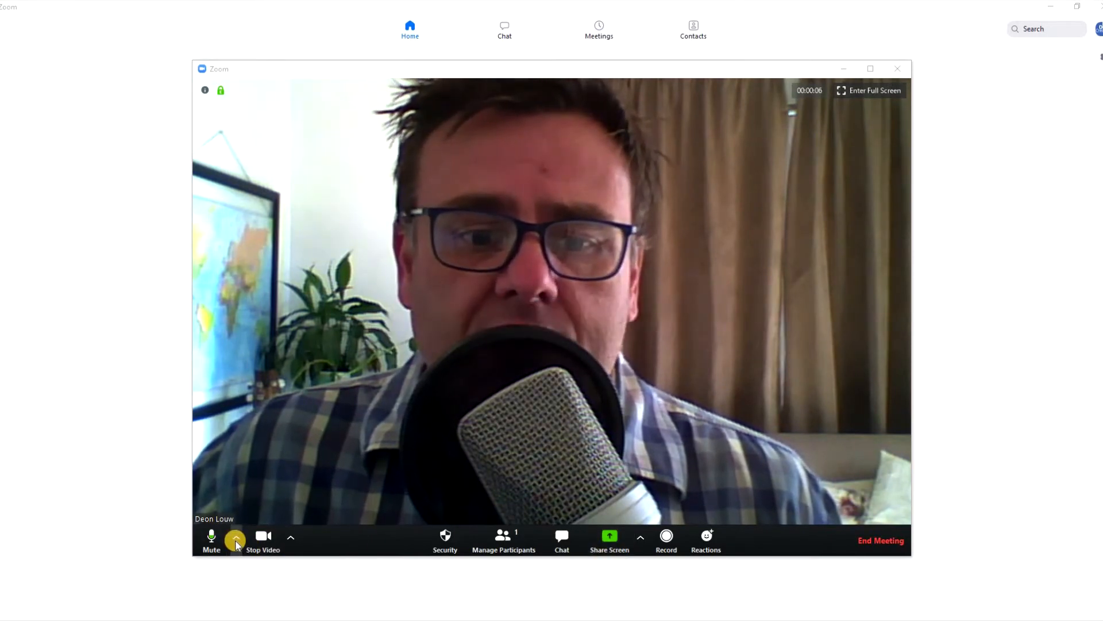
{"action": "left_click", "coordinate": [237, 537]}
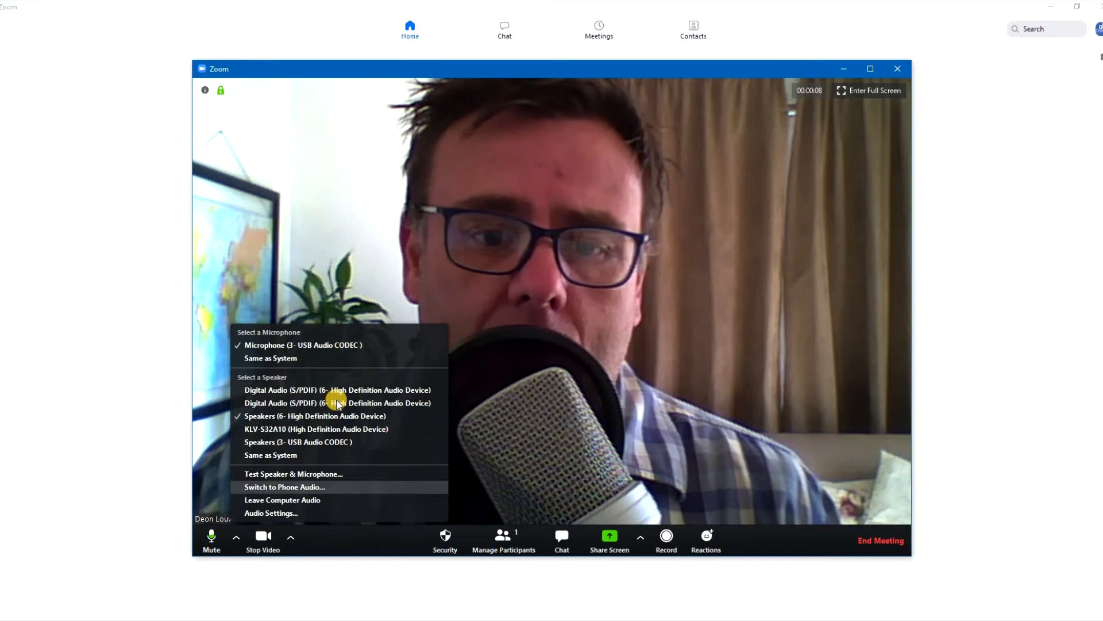
{"action": "mouse_move", "coordinate": [288, 348]}
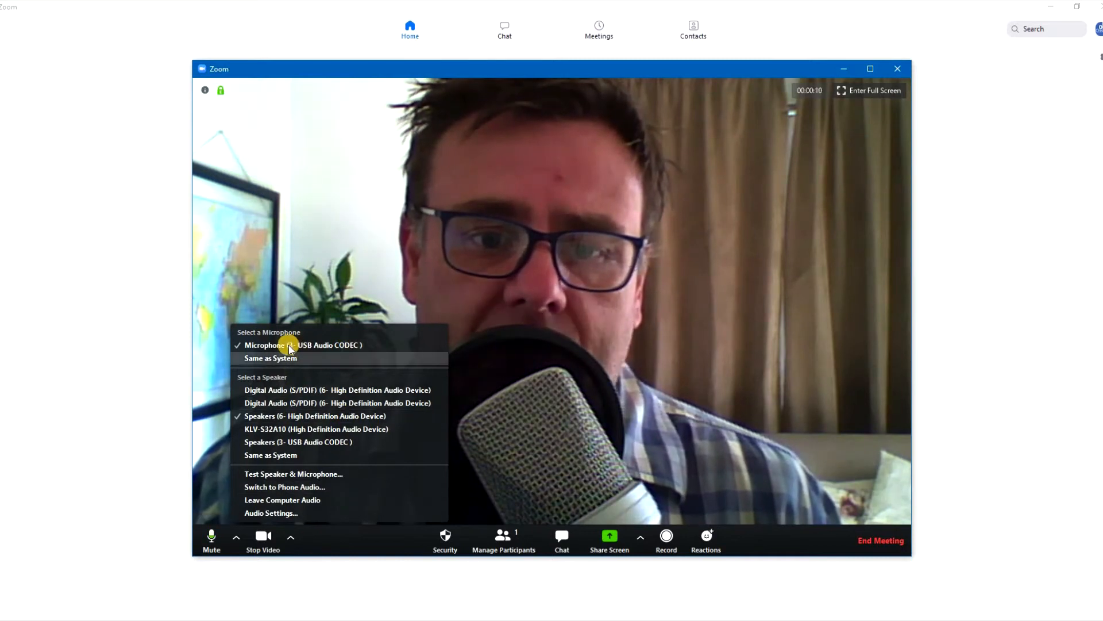
{"action": "mouse_move", "coordinate": [320, 447]}
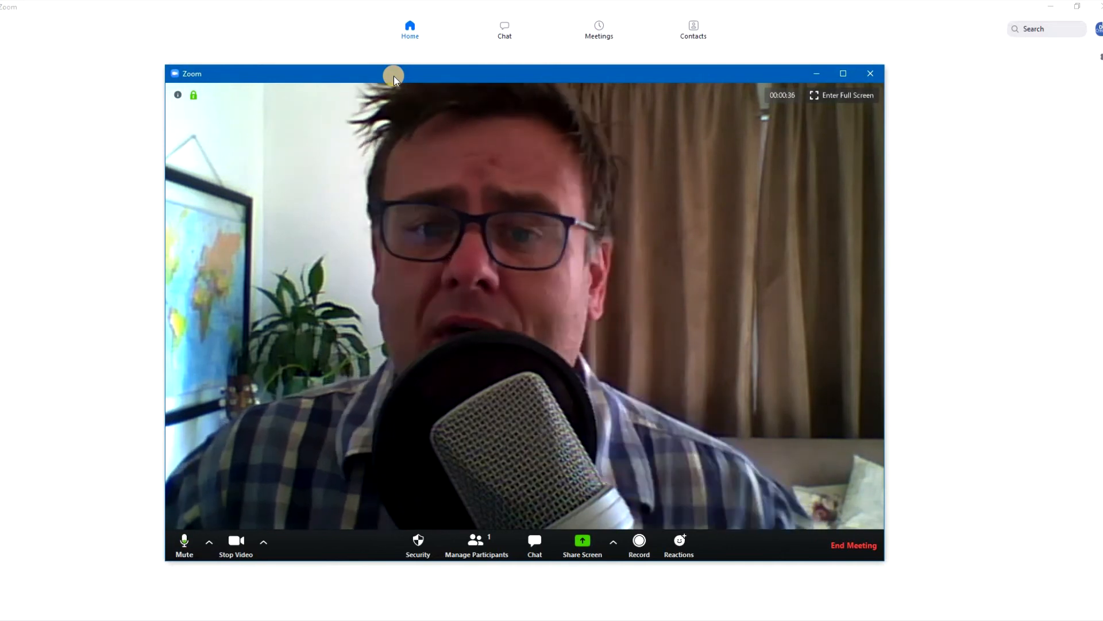
{"action": "mouse_move", "coordinate": [323, 542]}
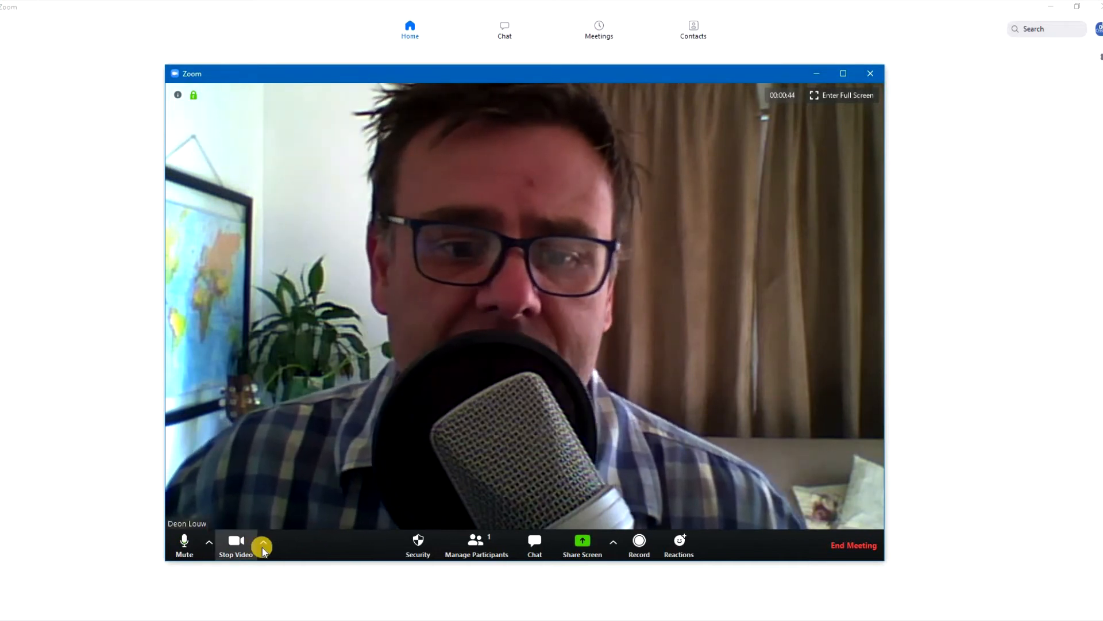
{"action": "mouse_move", "coordinate": [624, 91]}
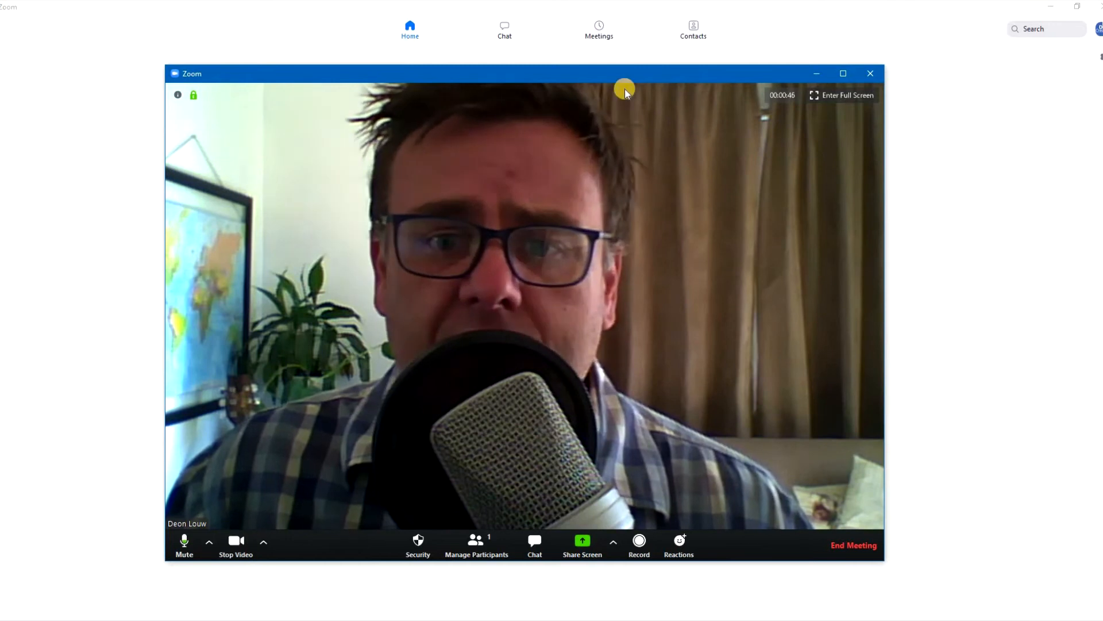
{"action": "mouse_move", "coordinate": [512, 292]}
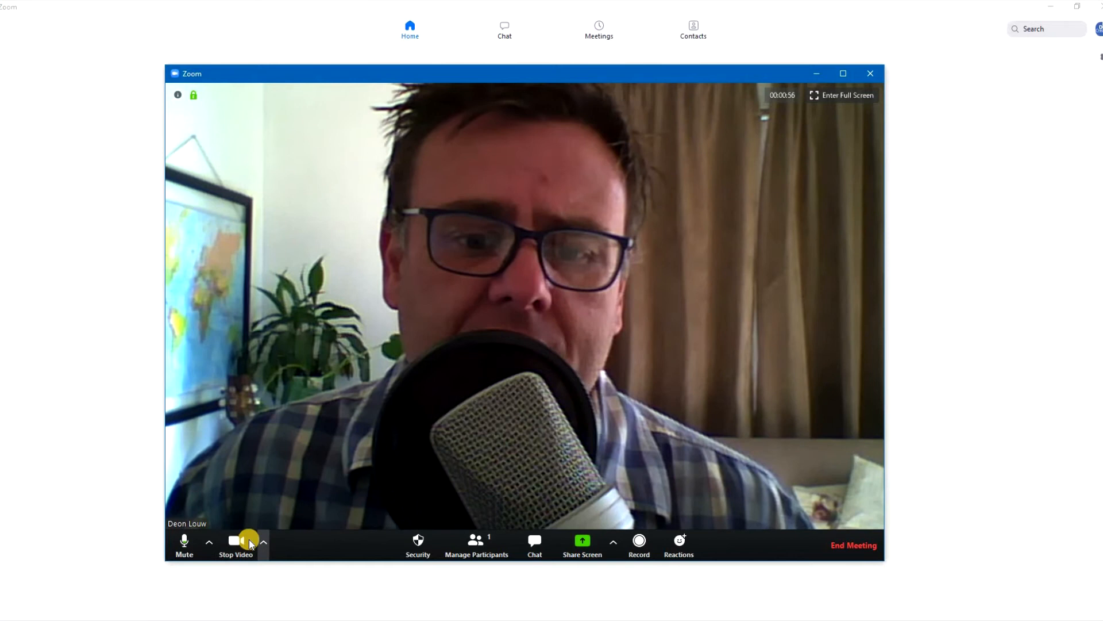
- Choose Video Settings from the Stop Video arrow menu
{"action": "left_click", "coordinate": [263, 541]}
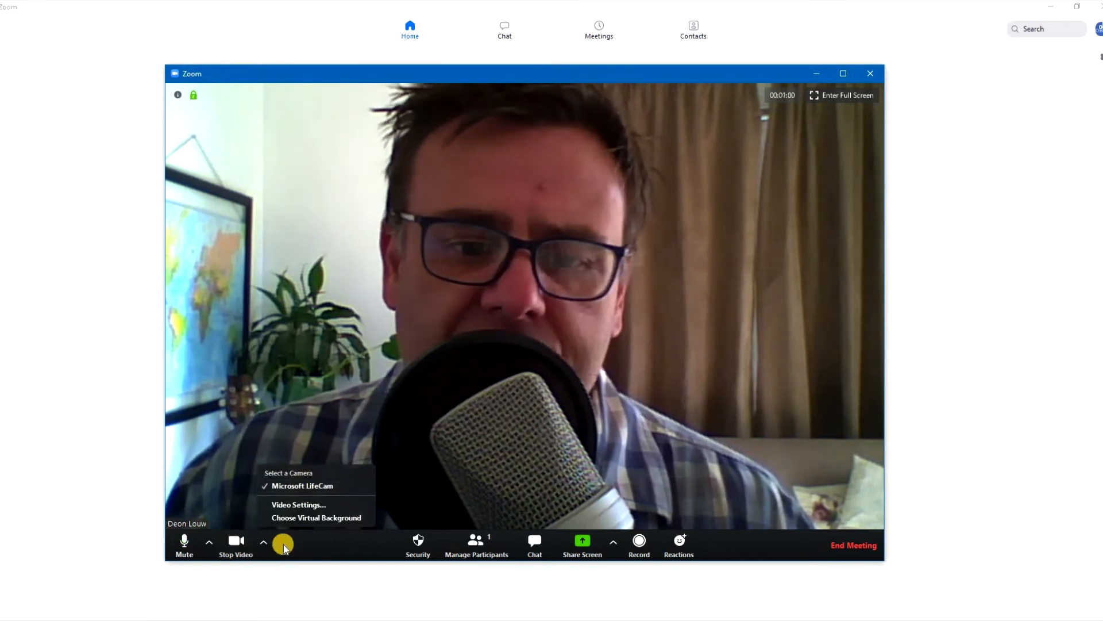
{"action": "left_click", "coordinate": [298, 505]}
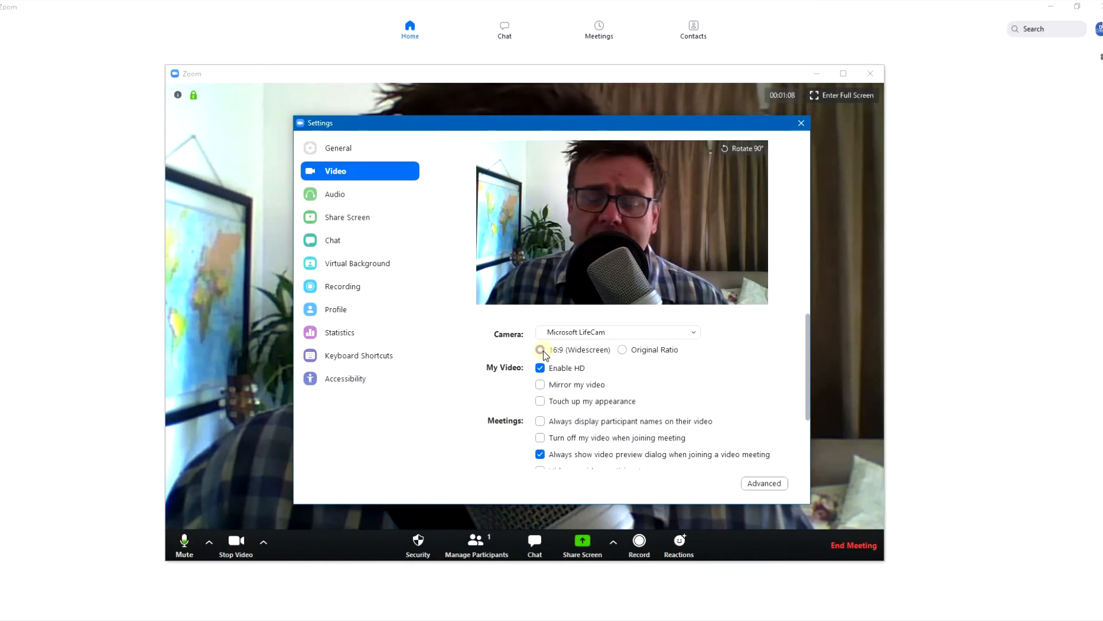
{"action": "left_click", "coordinate": [540, 350]}
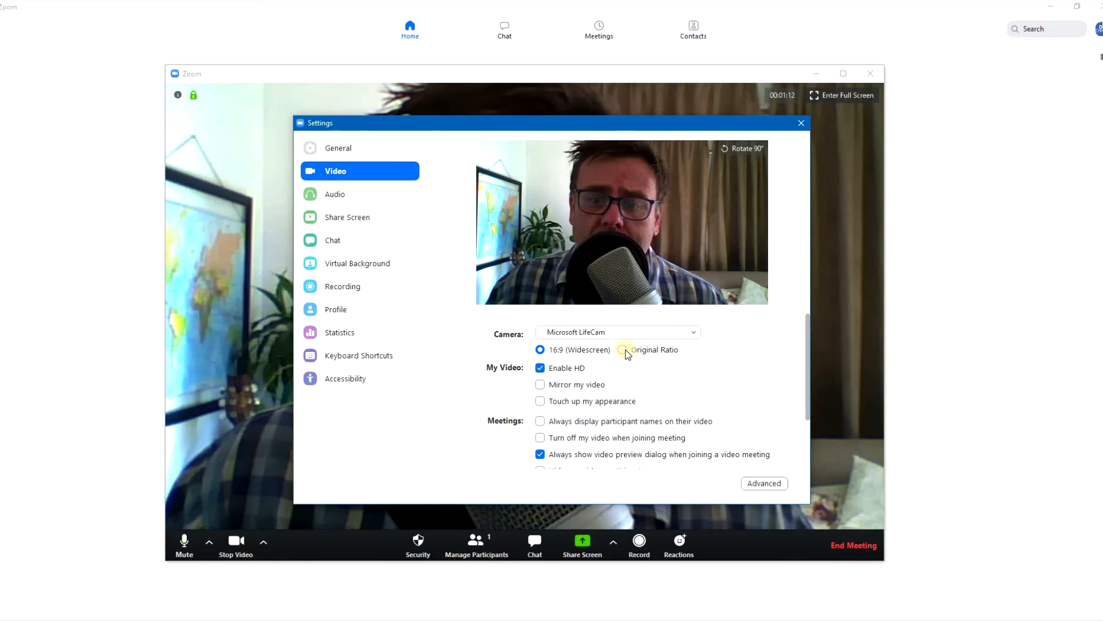
{"action": "left_click", "coordinate": [622, 350]}
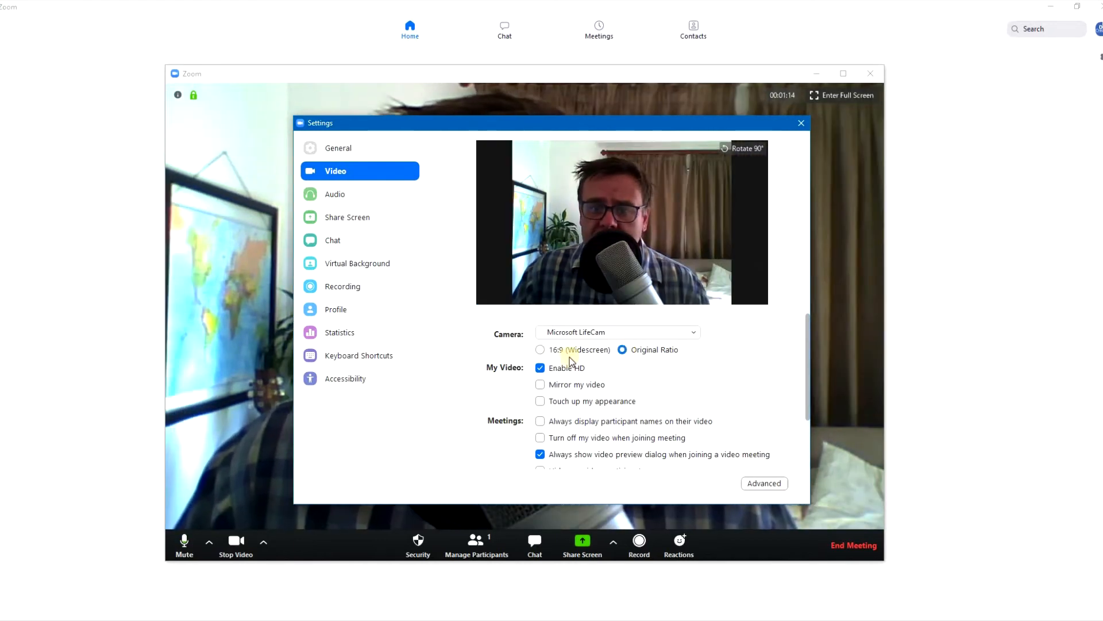
{"action": "left_click", "coordinate": [540, 350]}
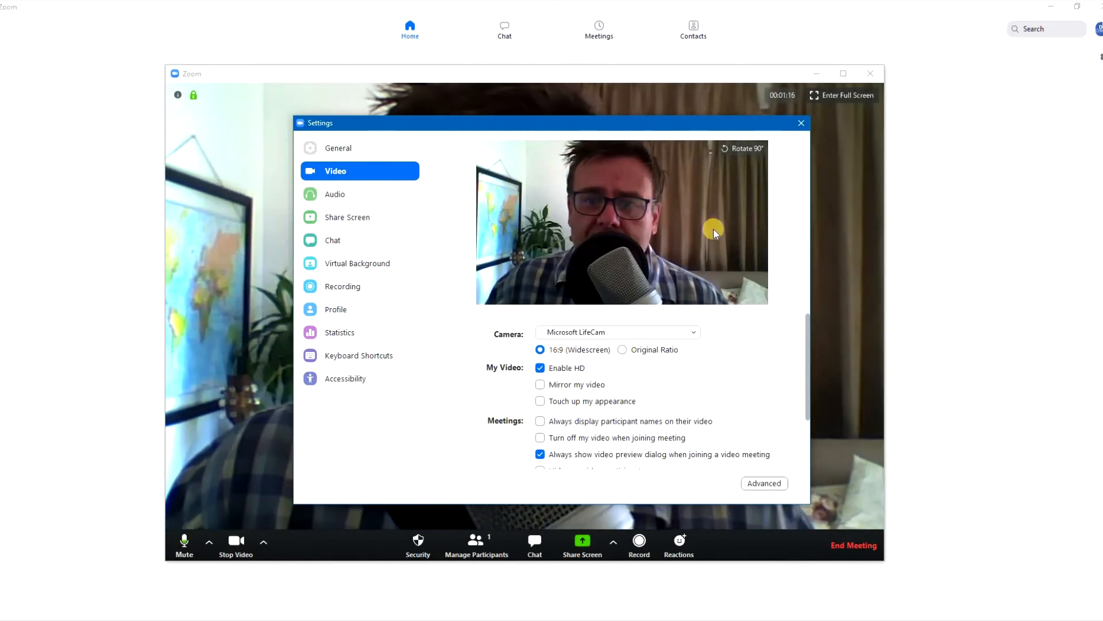
{"action": "mouse_move", "coordinate": [628, 411]}
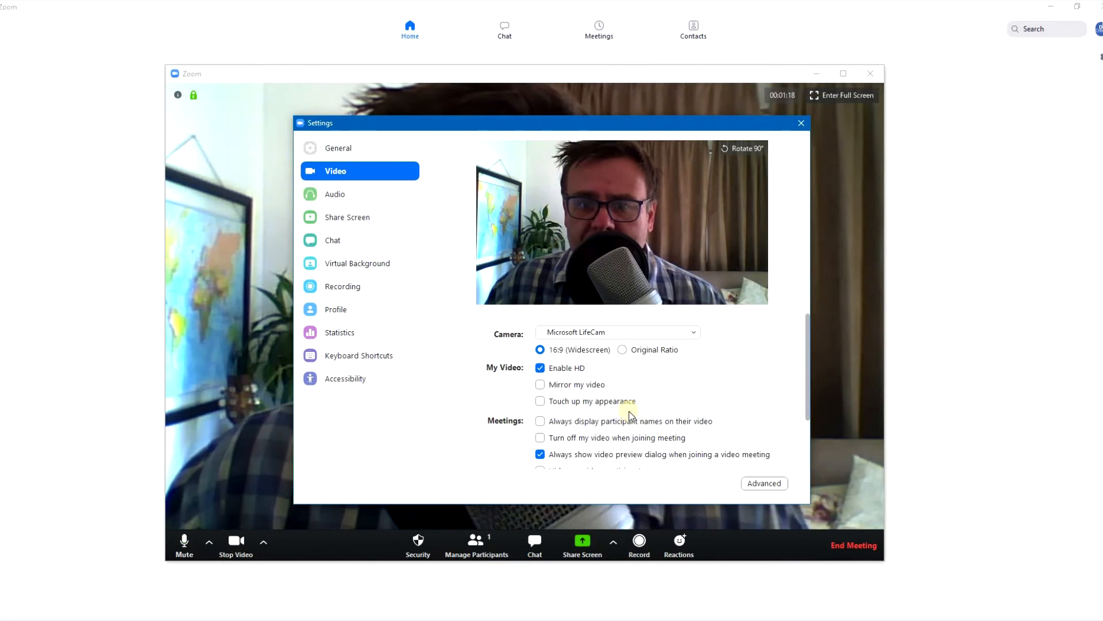
{"action": "mouse_move", "coordinate": [375, 335]}
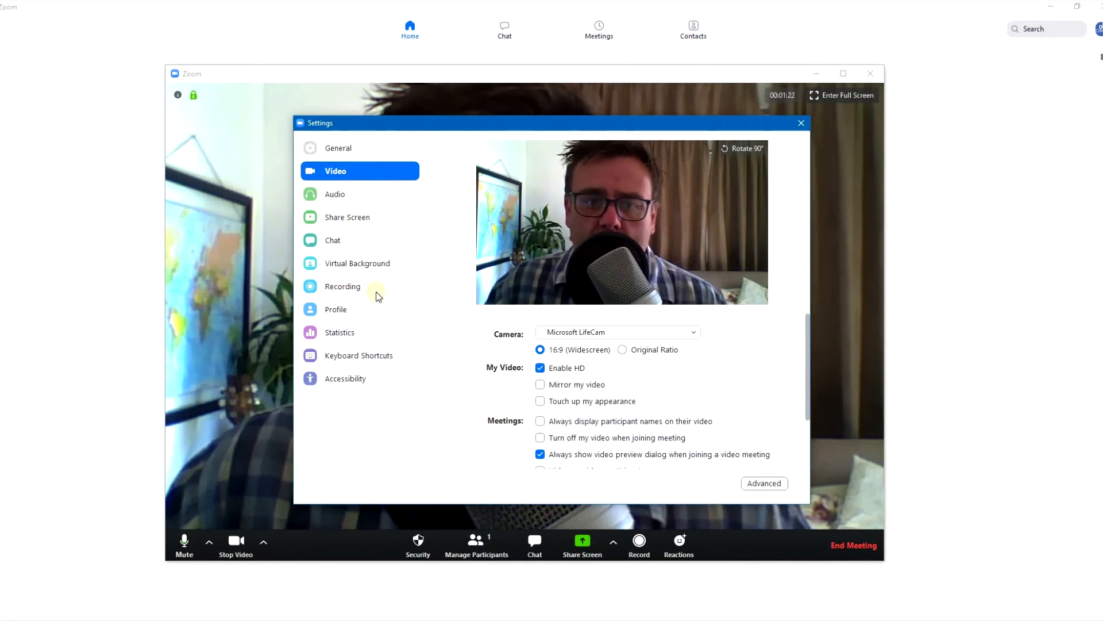
- Check the Recording location is E:\E-learning Totorial\Video, then close Settings
{"action": "left_click", "coordinate": [343, 288]}
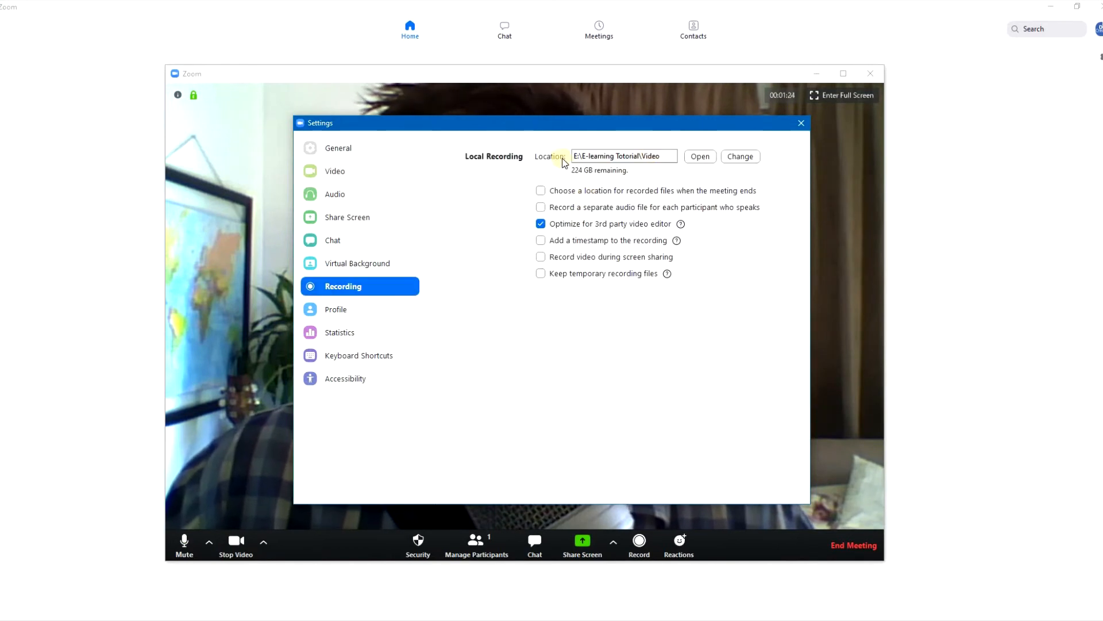
{"action": "left_click", "coordinate": [640, 156]}
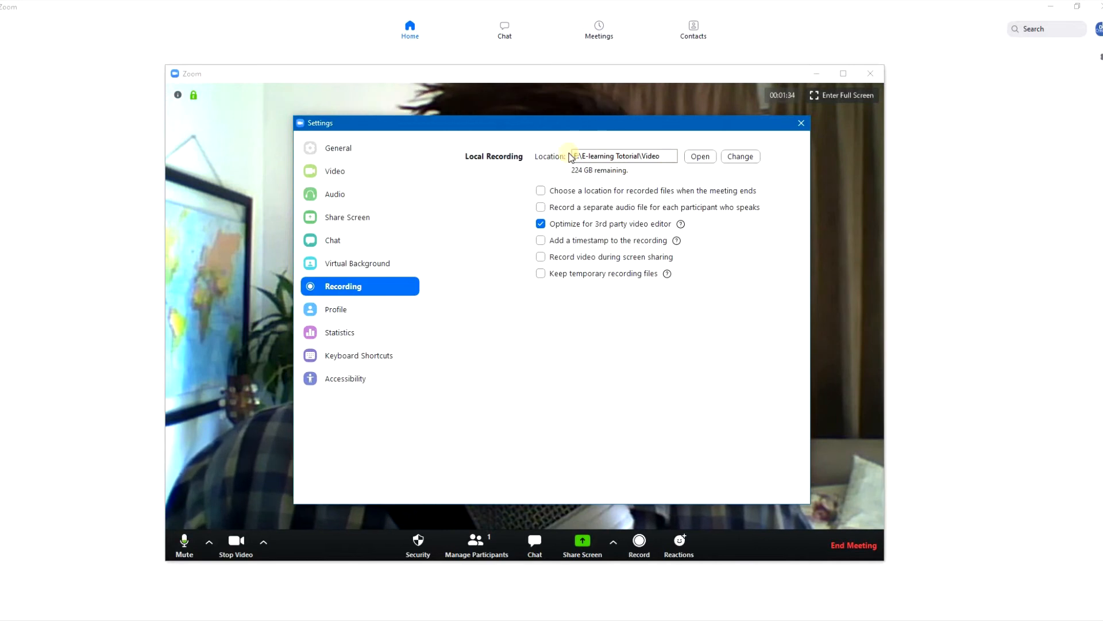
{"action": "mouse_move", "coordinate": [647, 173]}
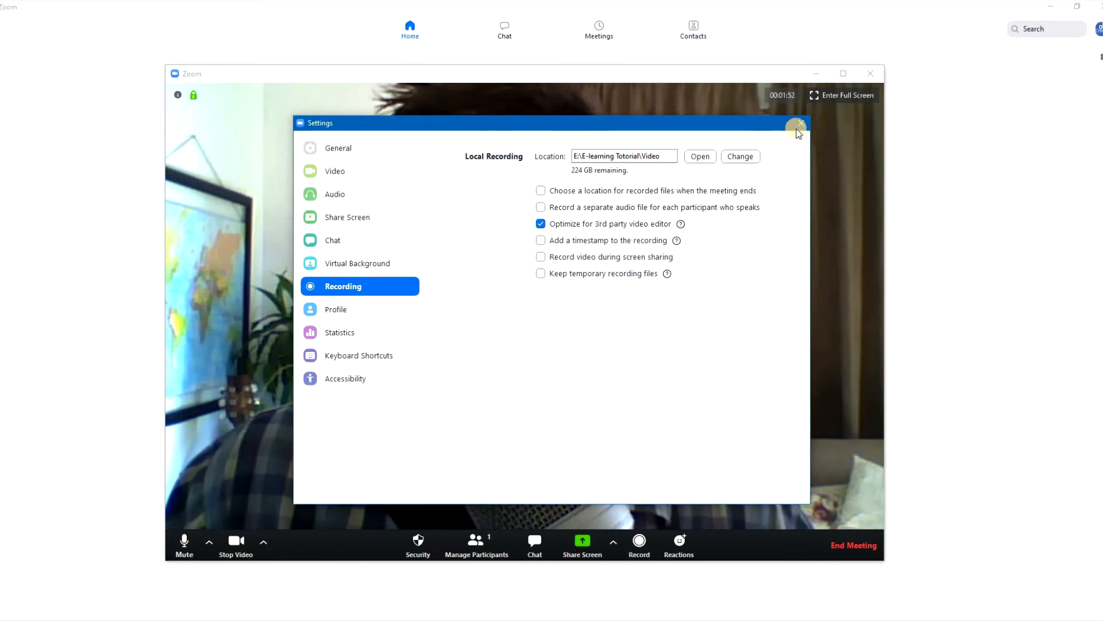
{"action": "left_click", "coordinate": [798, 123]}
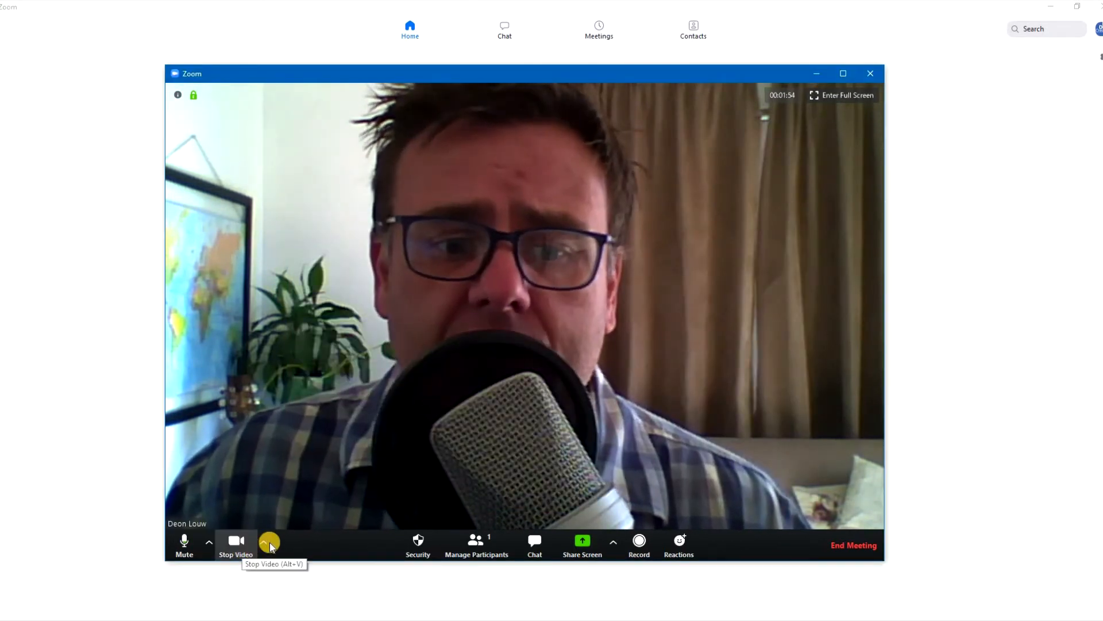
- Reopen Video Settings from the Stop Video arrow, view Recording, and close Settings
{"action": "left_click", "coordinate": [264, 543]}
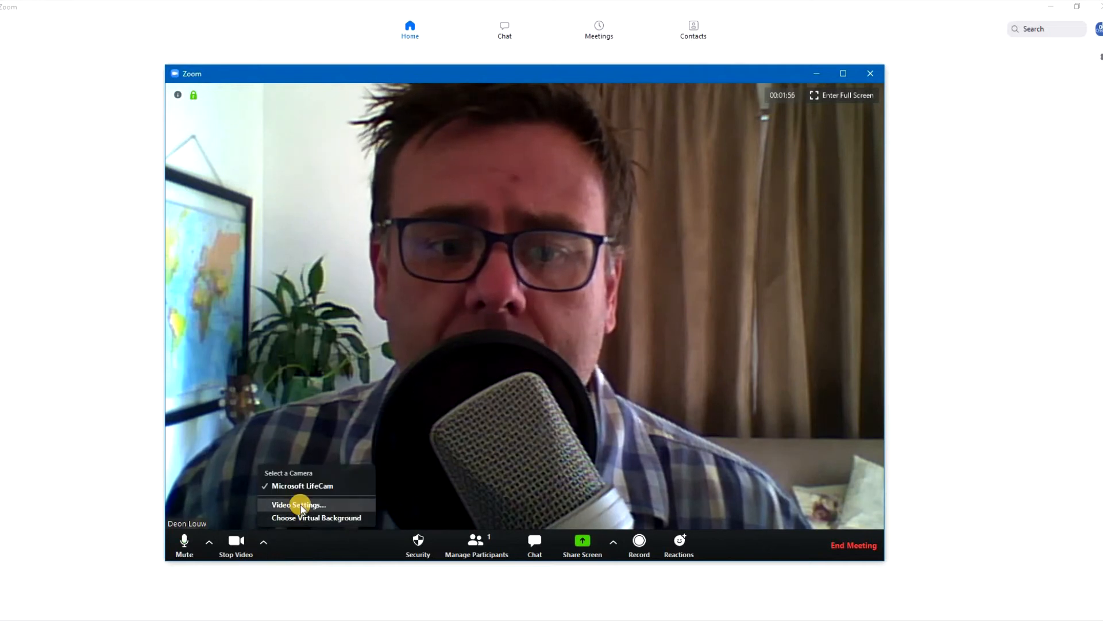
{"action": "left_click", "coordinate": [297, 504]}
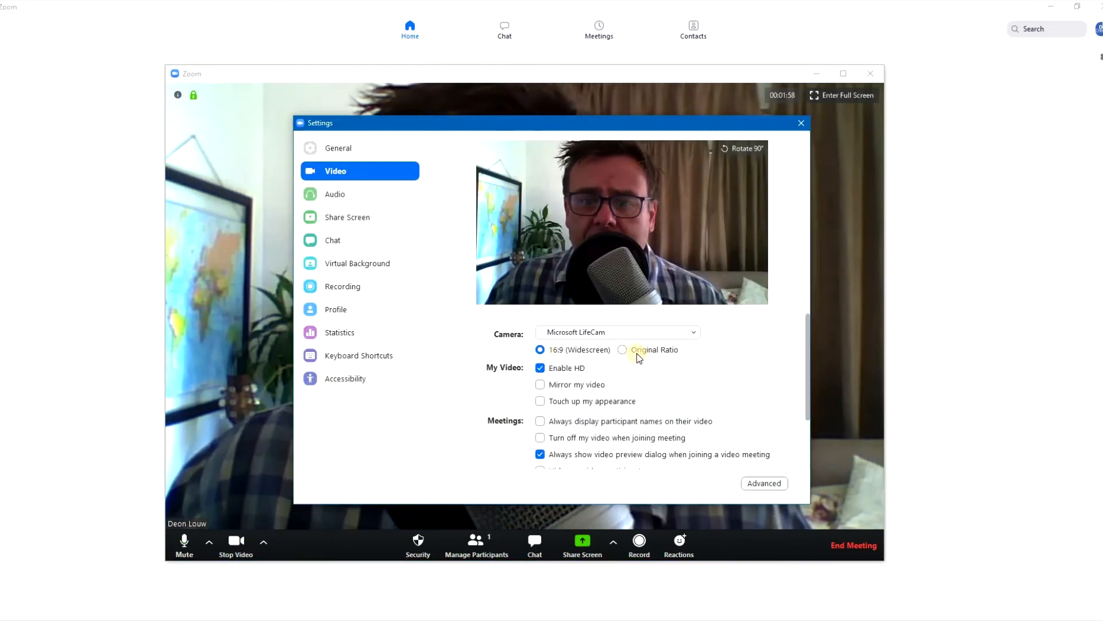
{"action": "mouse_move", "coordinate": [637, 390]}
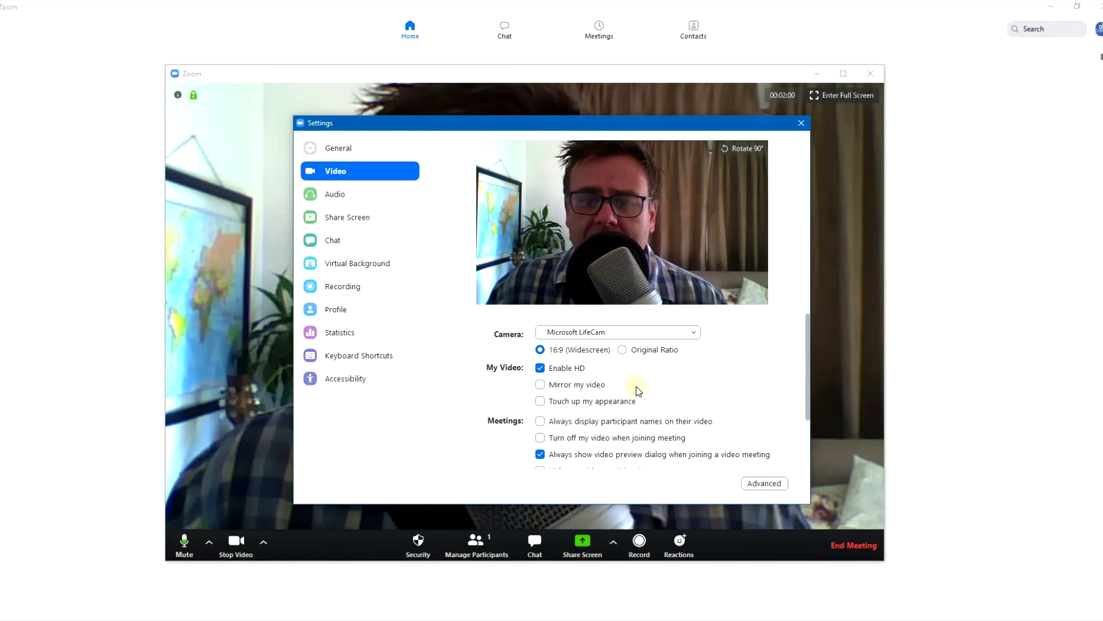
{"action": "left_click", "coordinate": [343, 285]}
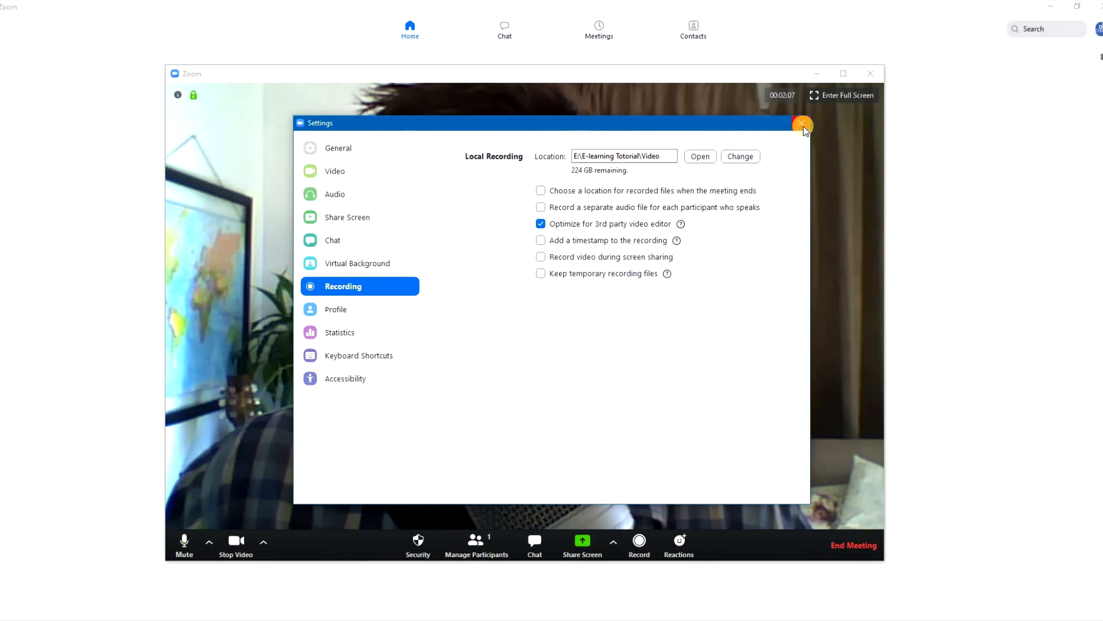
{"action": "left_click", "coordinate": [802, 125]}
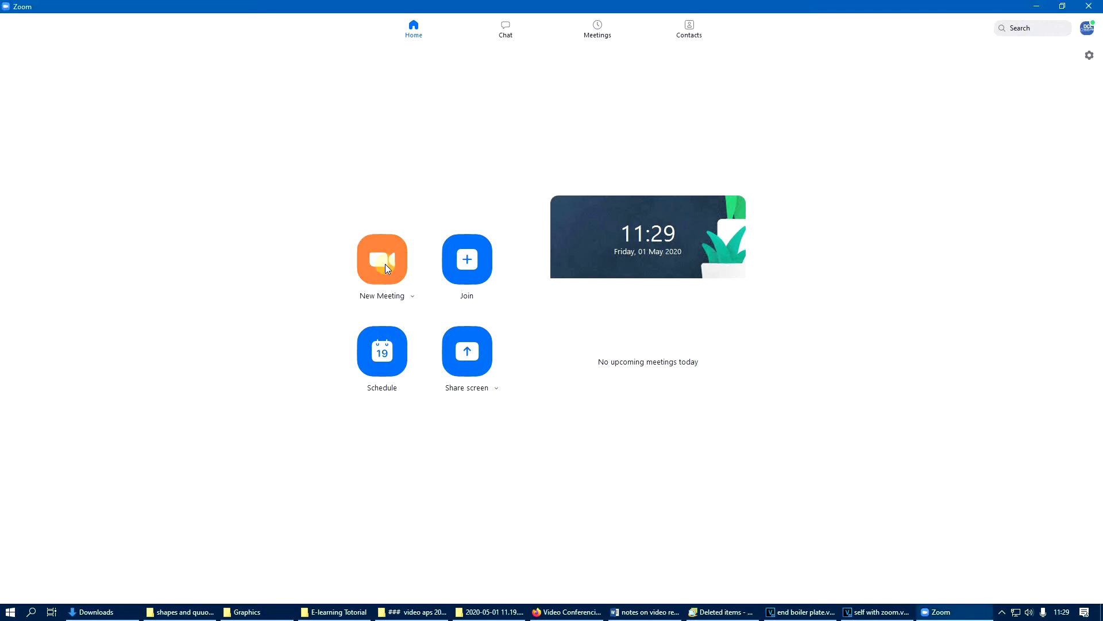
- Start a new meeting, record it briefly, then stop recording
{"action": "left_click", "coordinate": [381, 258]}
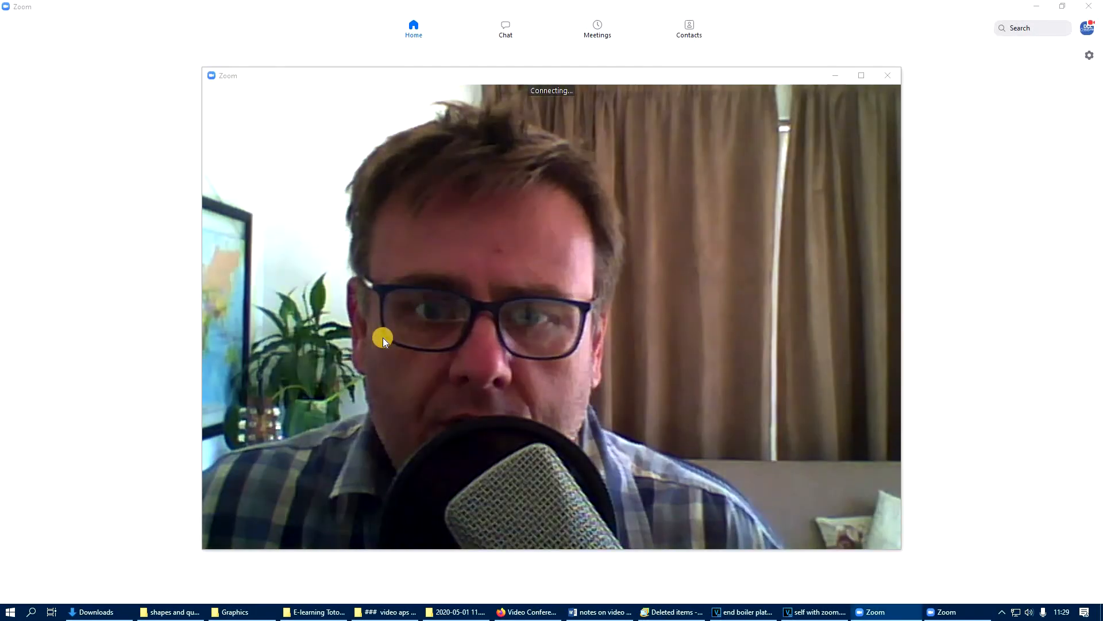
{"action": "mouse_move", "coordinate": [569, 83]}
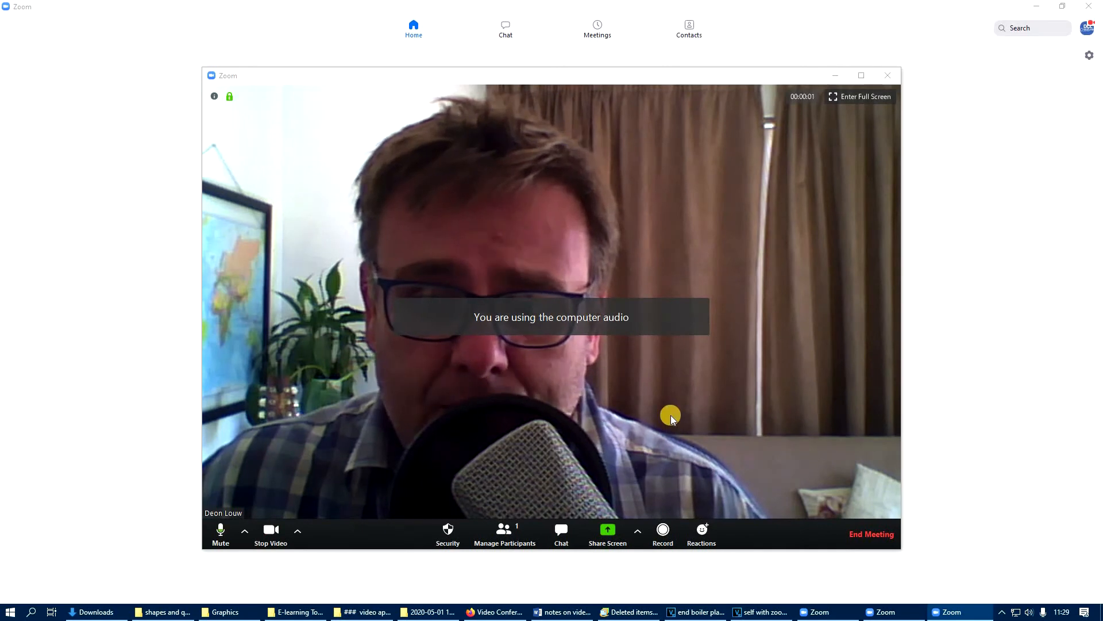
{"action": "mouse_move", "coordinate": [662, 529]}
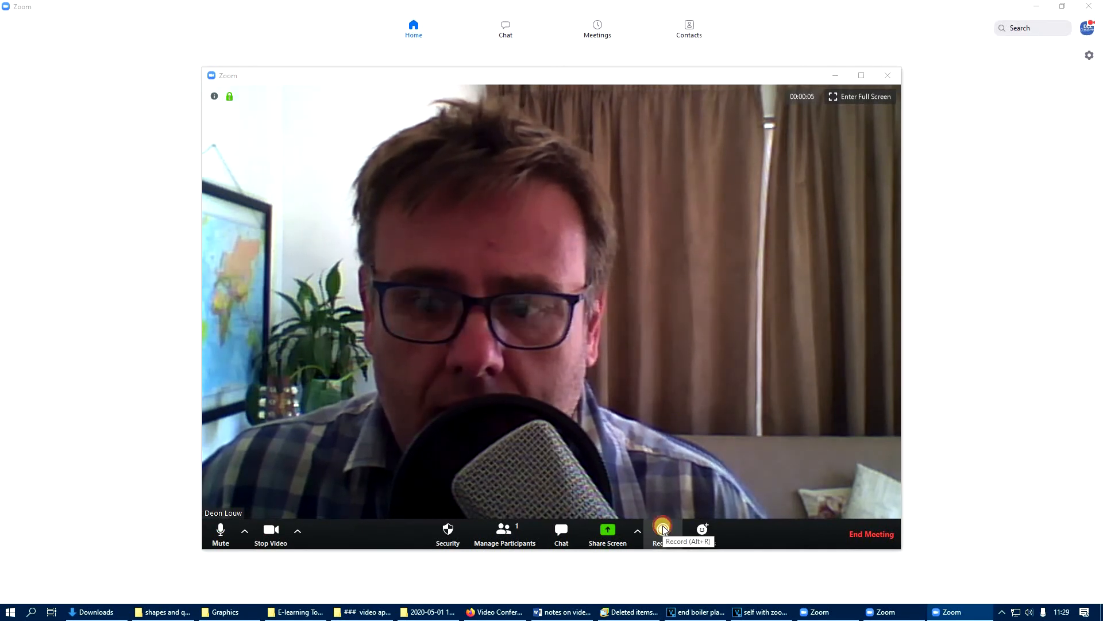
{"action": "left_click", "coordinate": [662, 529]}
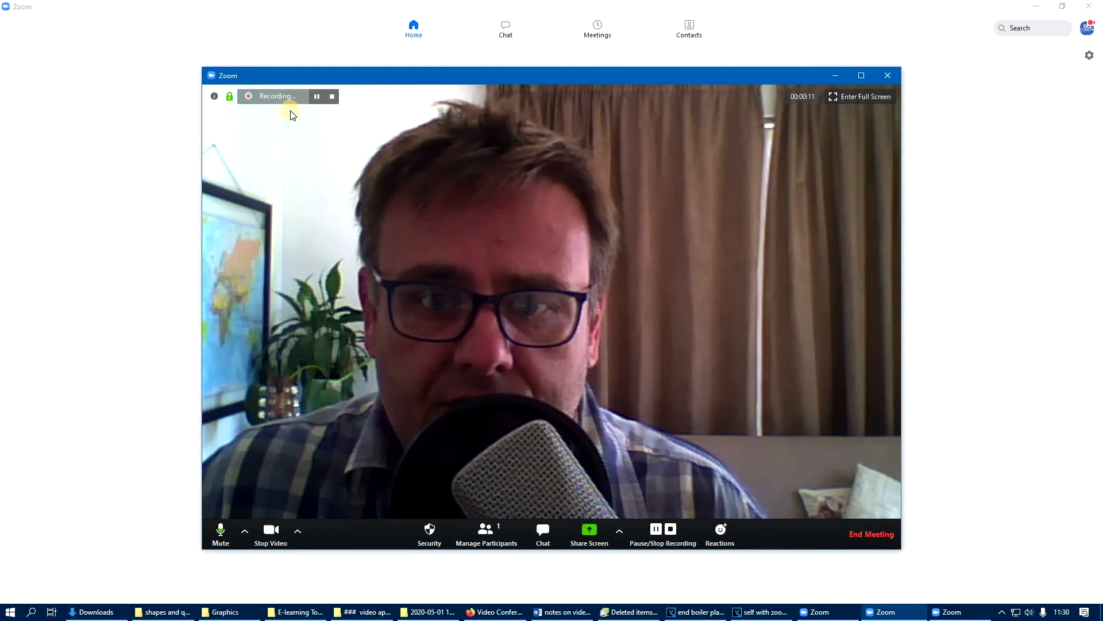
{"action": "mouse_move", "coordinate": [332, 96]}
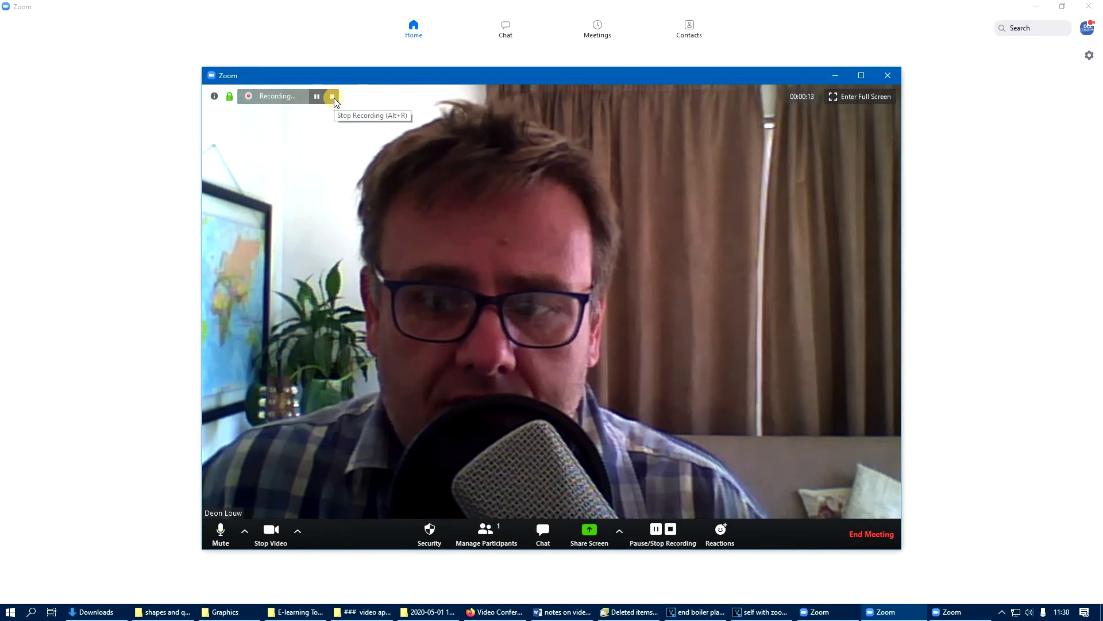
{"action": "left_click", "coordinate": [332, 97]}
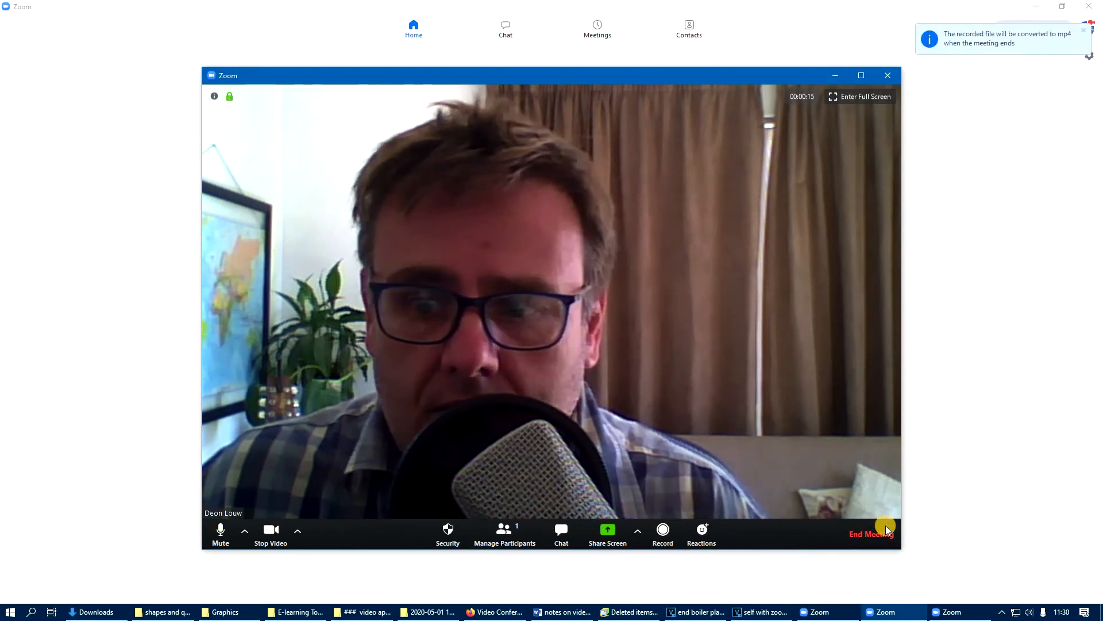
- End the meeting for all participants
{"action": "left_click", "coordinate": [871, 534]}
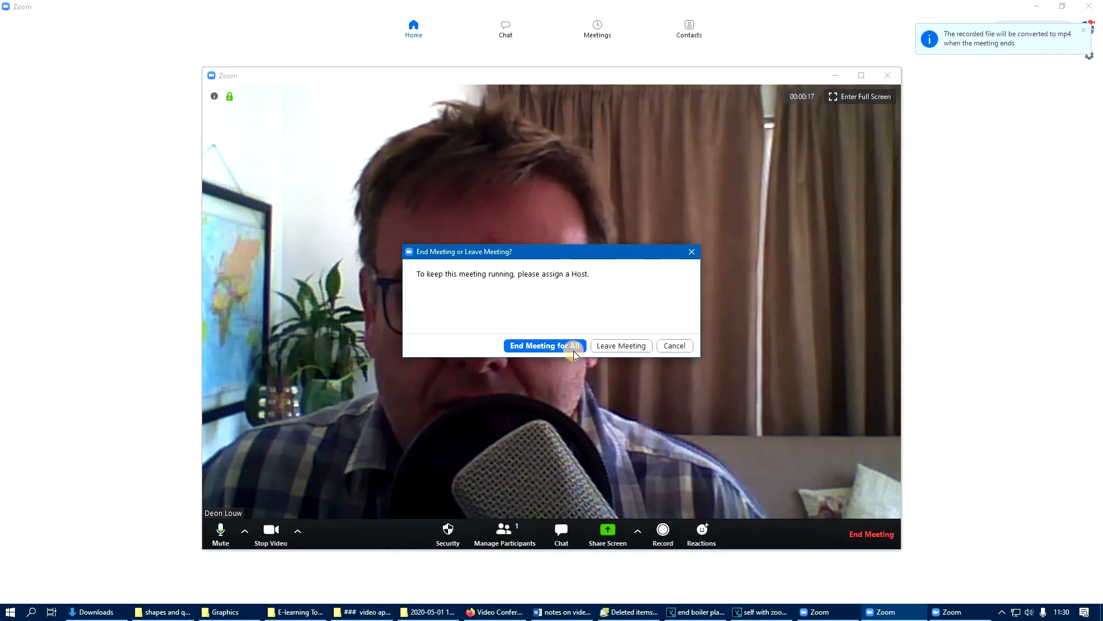
{"action": "left_click", "coordinate": [673, 345]}
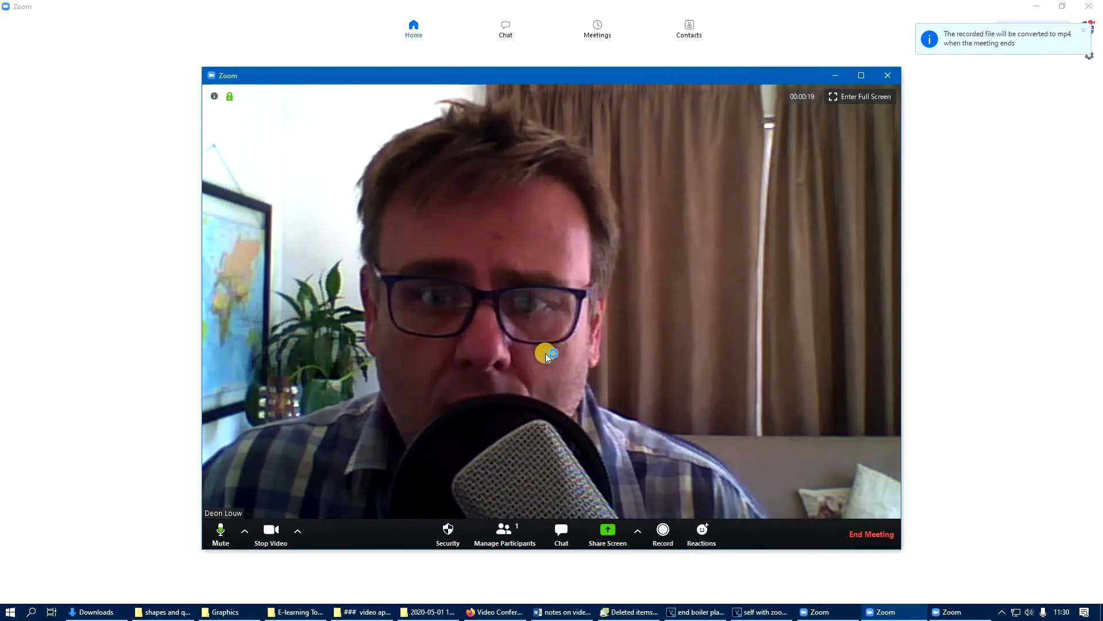
{"action": "left_click", "coordinate": [870, 534]}
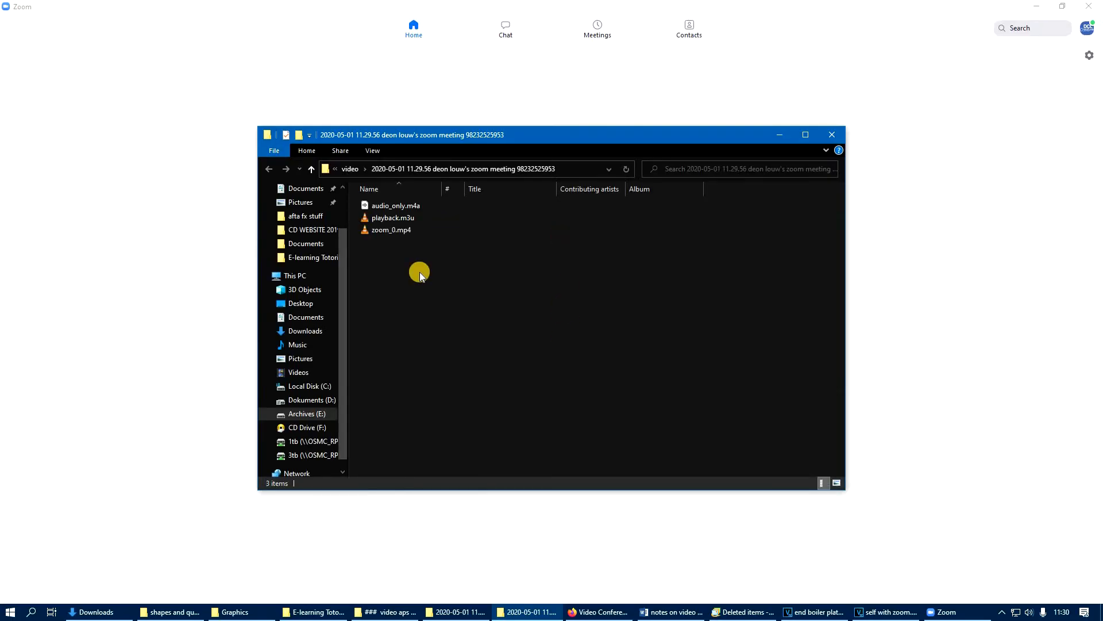
{"action": "mouse_move", "coordinate": [432, 297]}
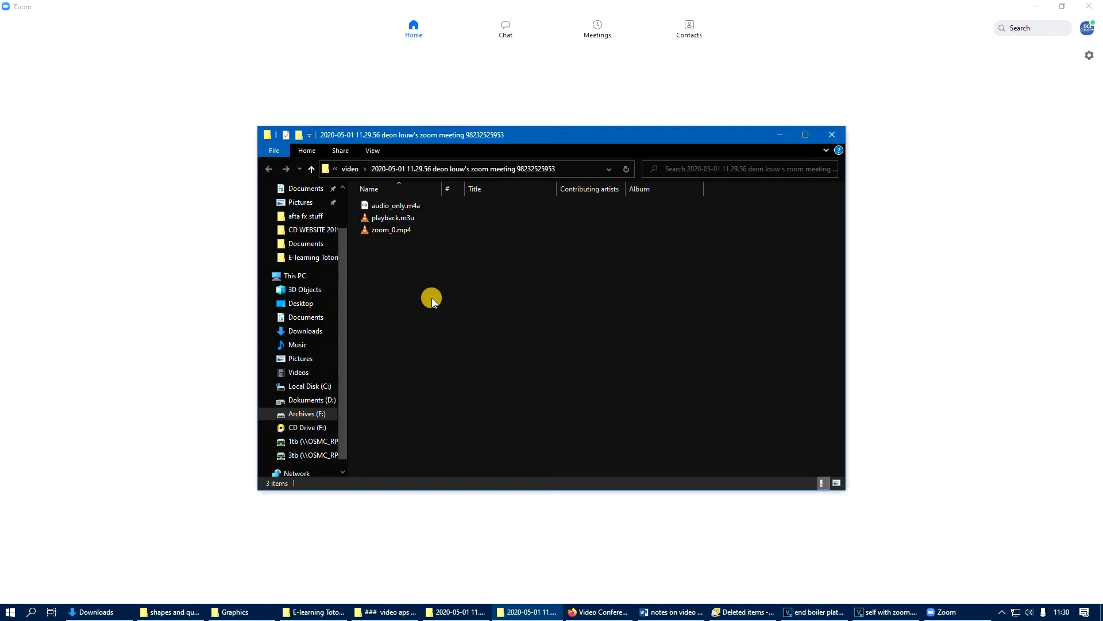
{"action": "mouse_move", "coordinate": [422, 273]}
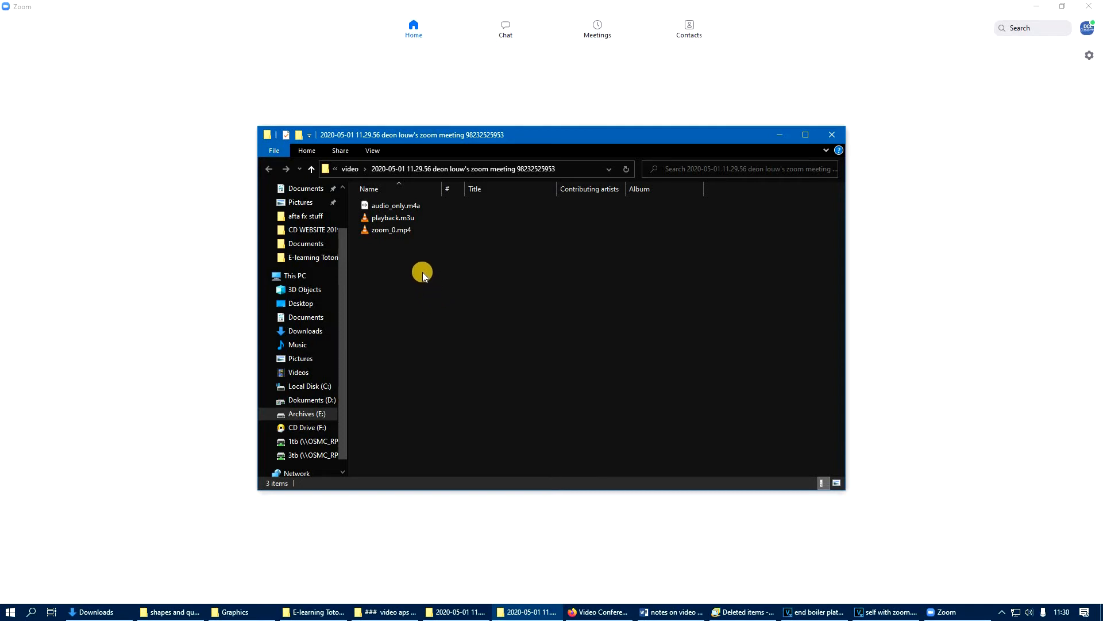
{"action": "mouse_move", "coordinate": [561, 294]}
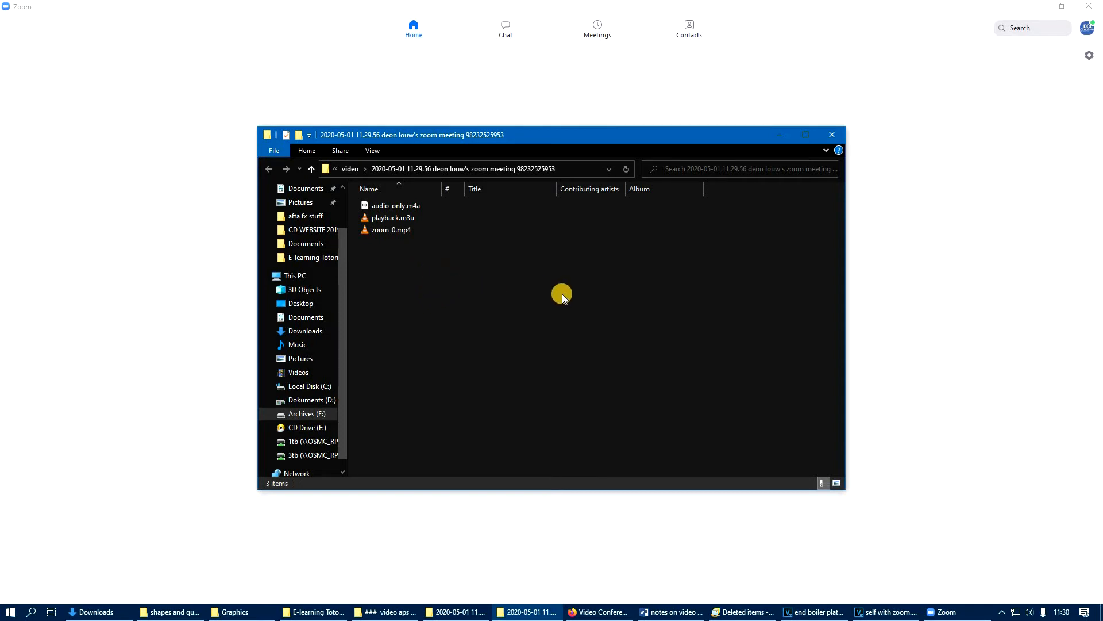
{"action": "mouse_move", "coordinate": [524, 351]}
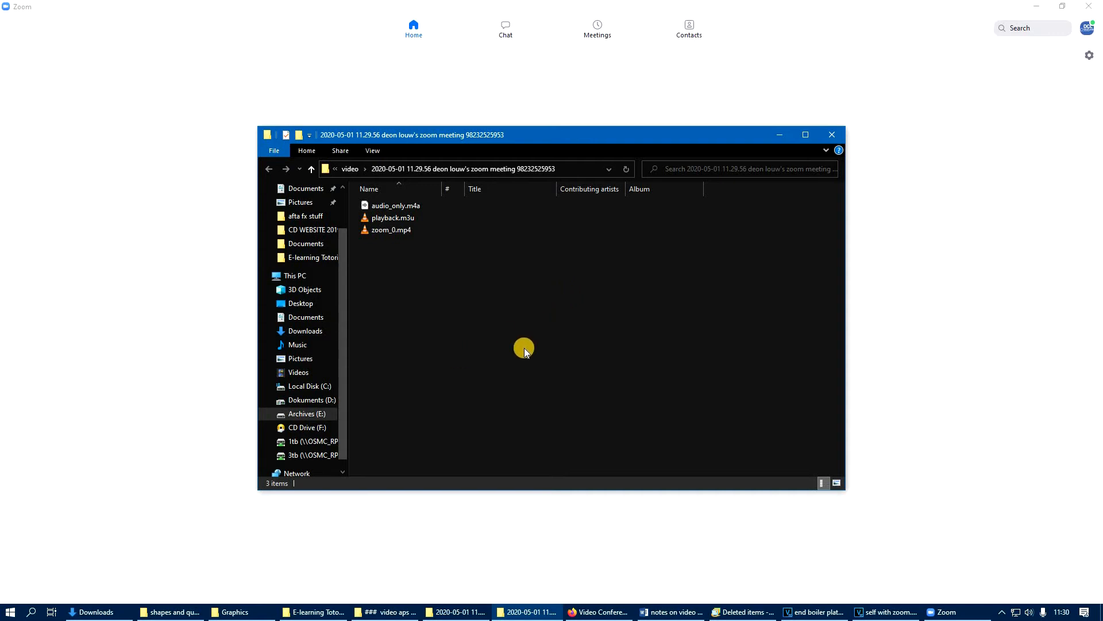
{"action": "mouse_move", "coordinate": [717, 352]}
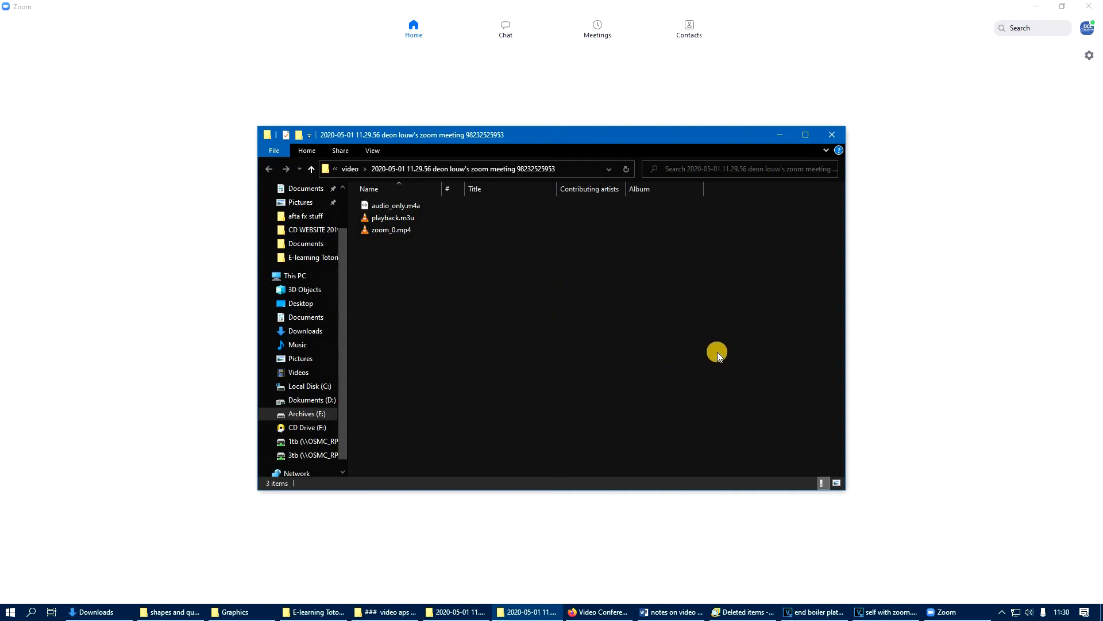
{"action": "mouse_move", "coordinate": [852, 223]}
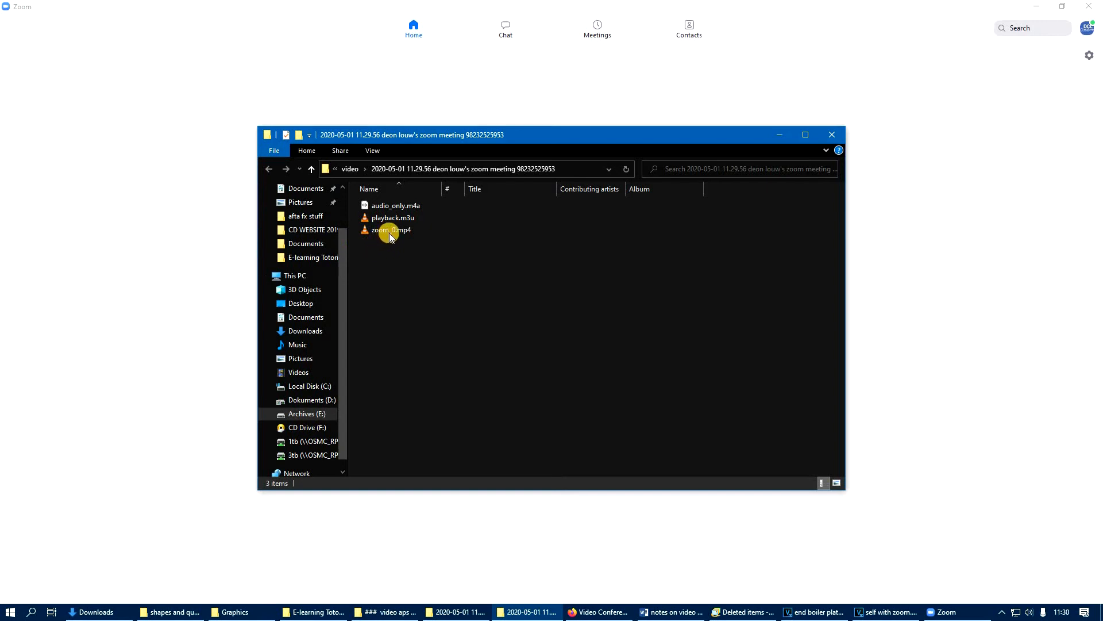
{"action": "mouse_move", "coordinate": [512, 512]}
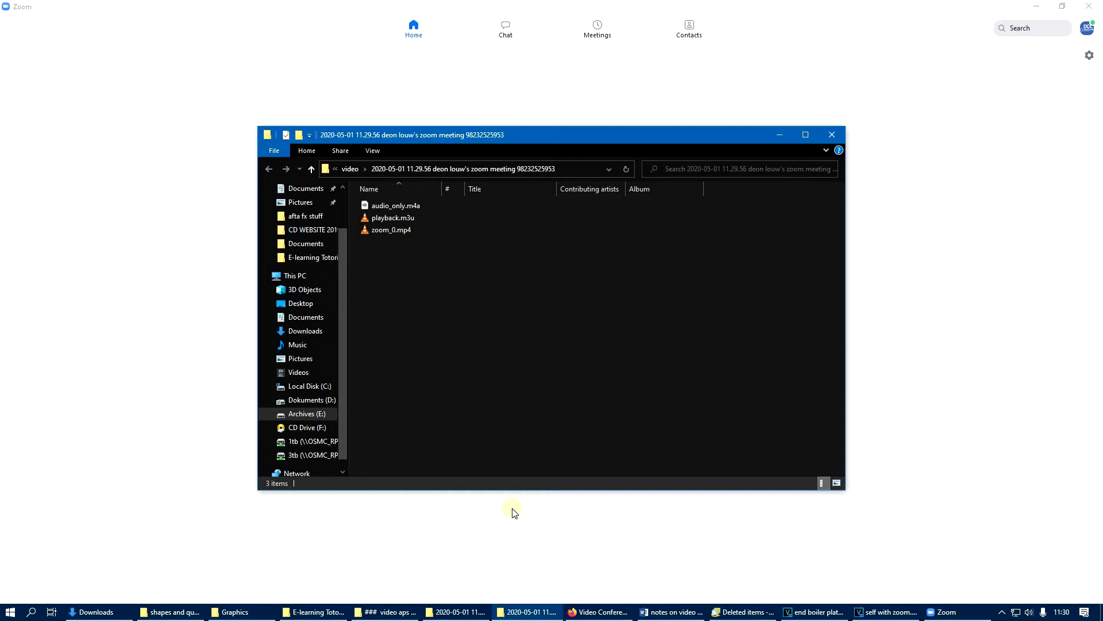
{"action": "mouse_move", "coordinate": [450, 476]}
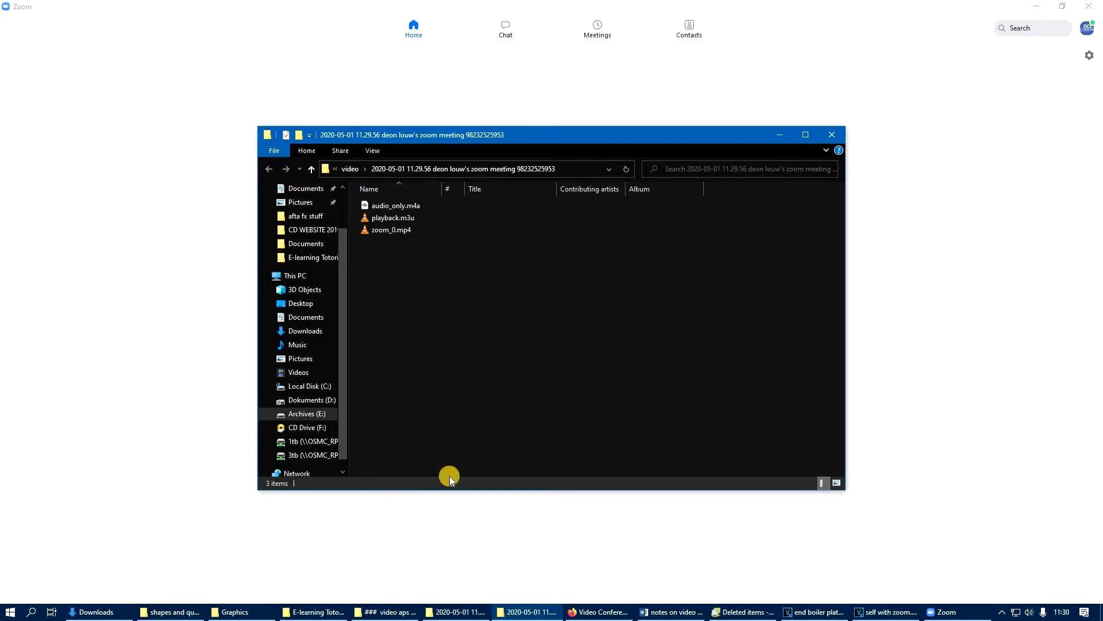
{"action": "mouse_move", "coordinate": [399, 282]}
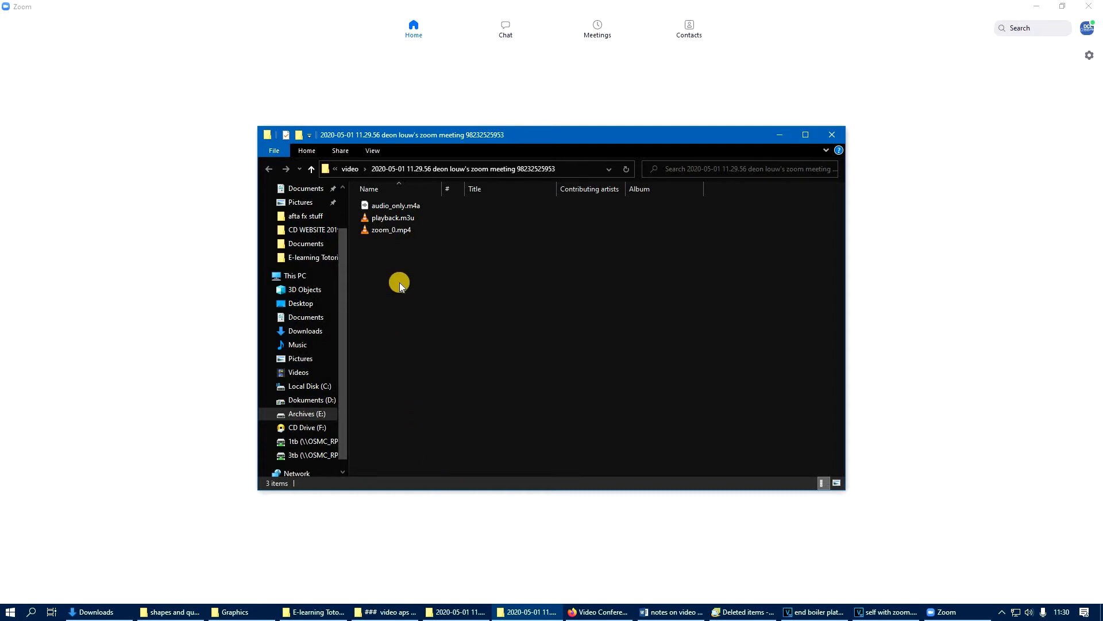
{"action": "mouse_move", "coordinate": [391, 230]}
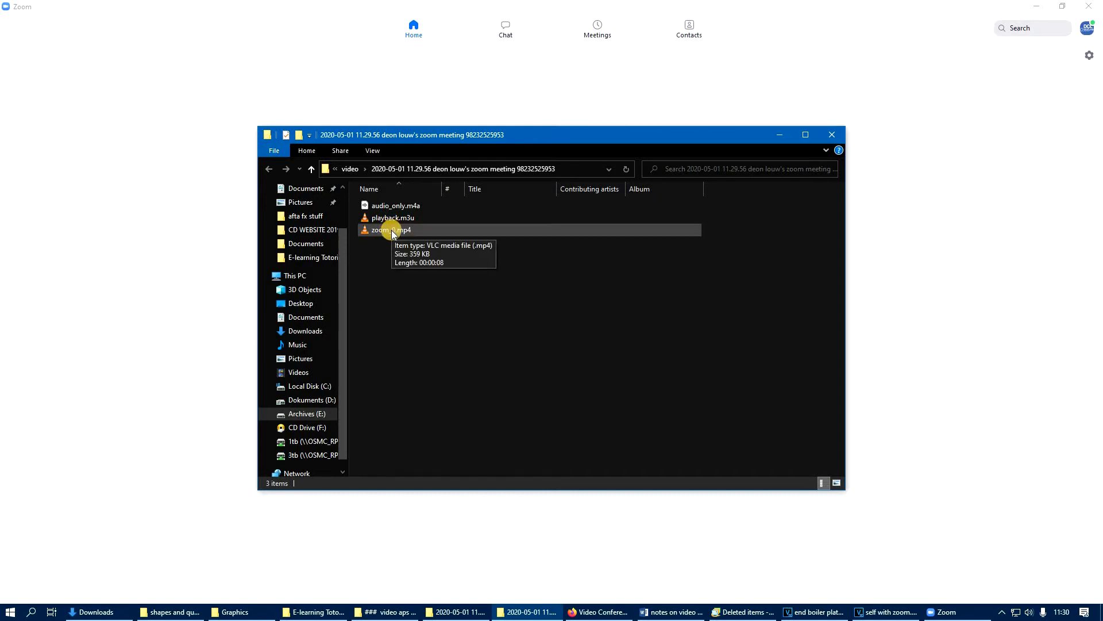
{"action": "double_click", "coordinate": [388, 229]}
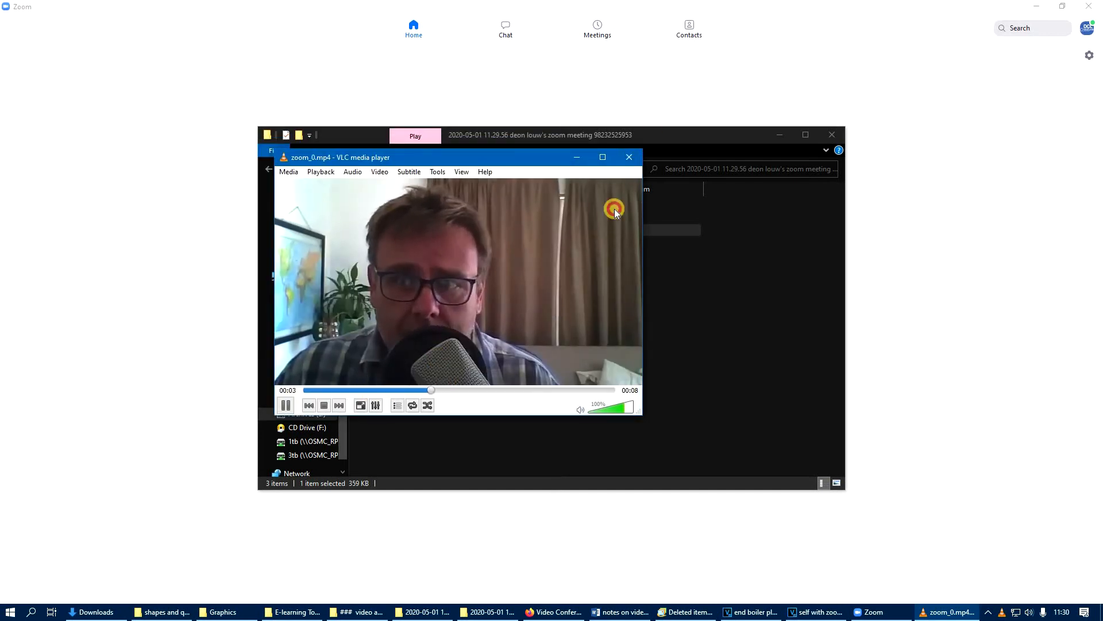
{"action": "left_click", "coordinate": [628, 157]}
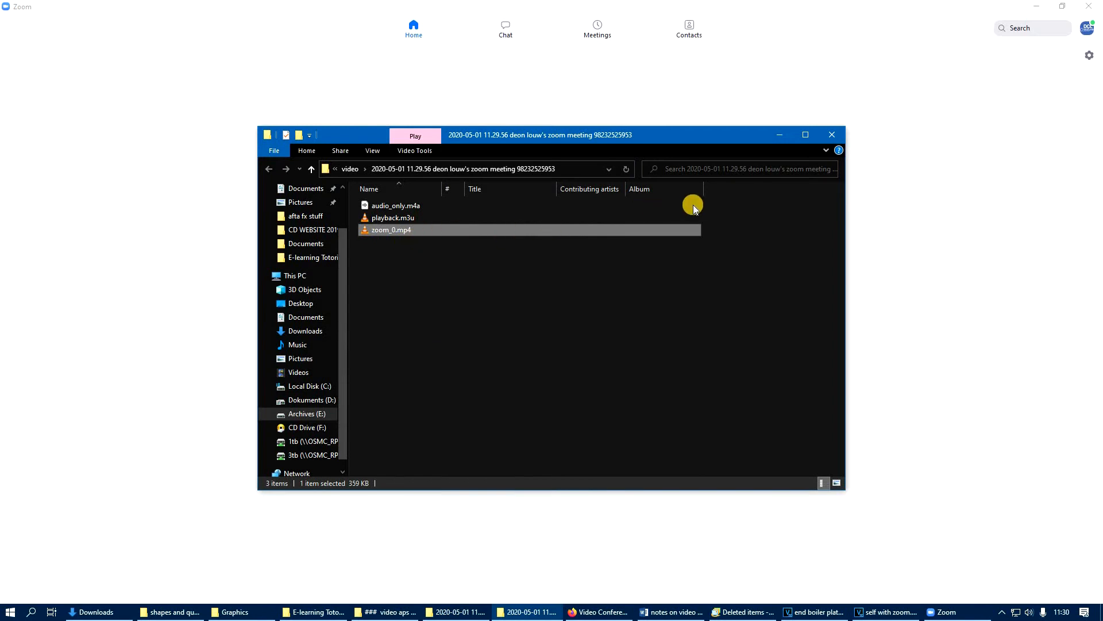
{"action": "mouse_move", "coordinate": [831, 134]}
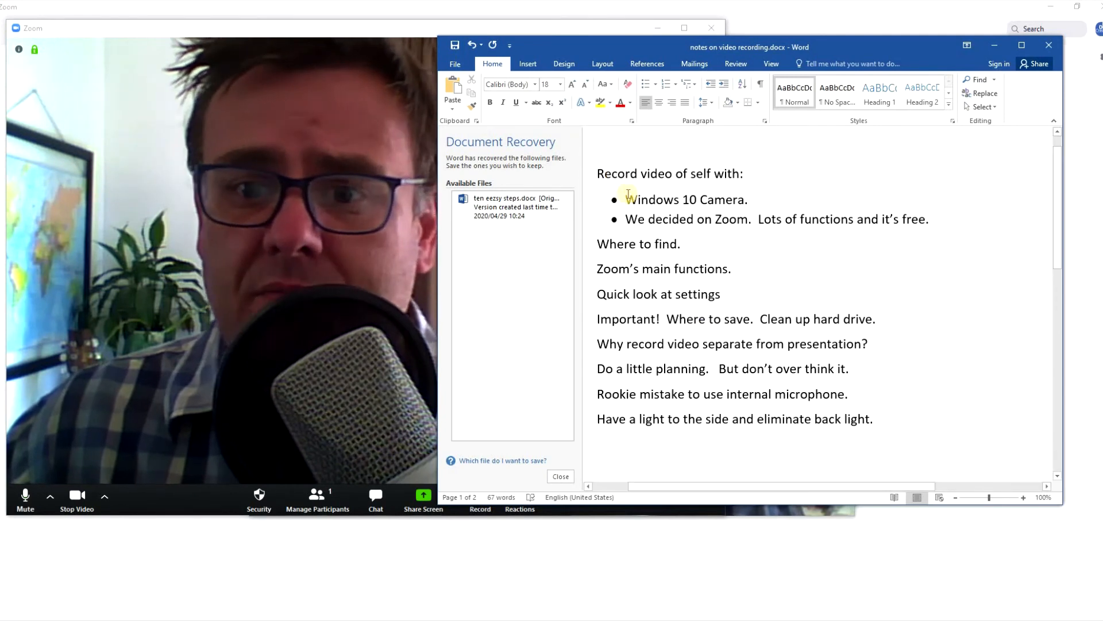
- Activate the 'notes on video recording.docx' window beside the Zoom video
{"action": "left_click", "coordinate": [680, 244]}
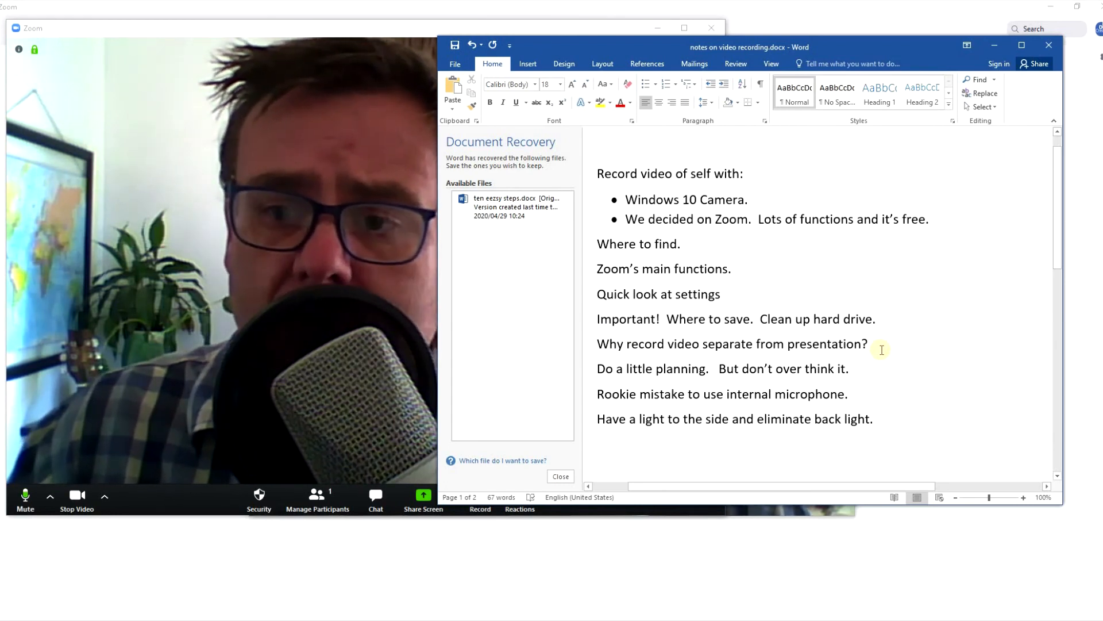
{"action": "left_click", "coordinate": [680, 244]}
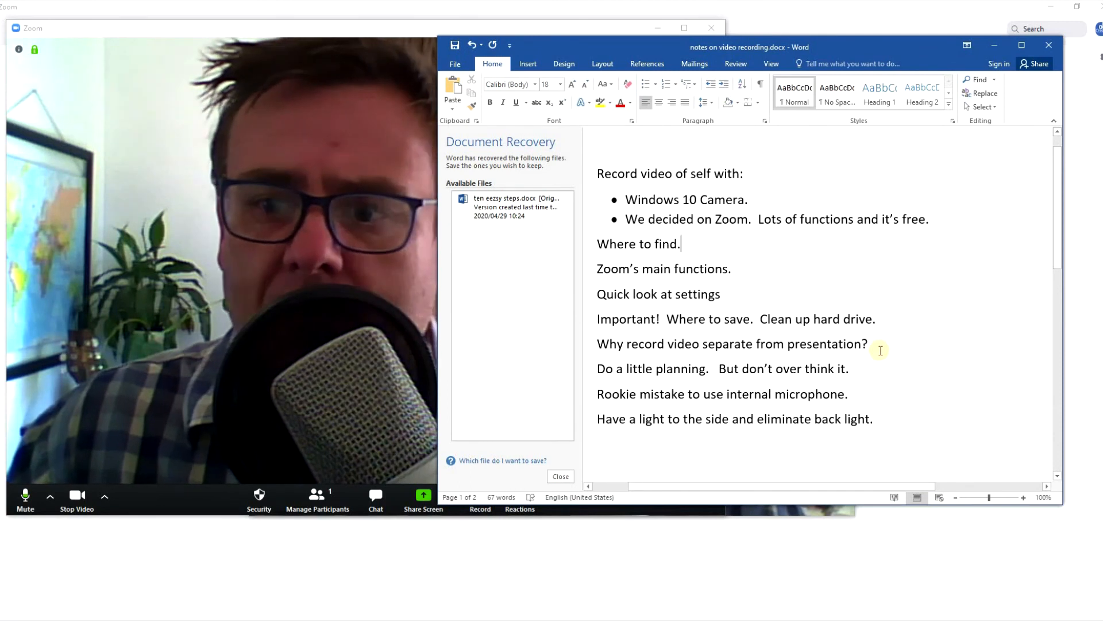
{"action": "mouse_move", "coordinate": [677, 76]}
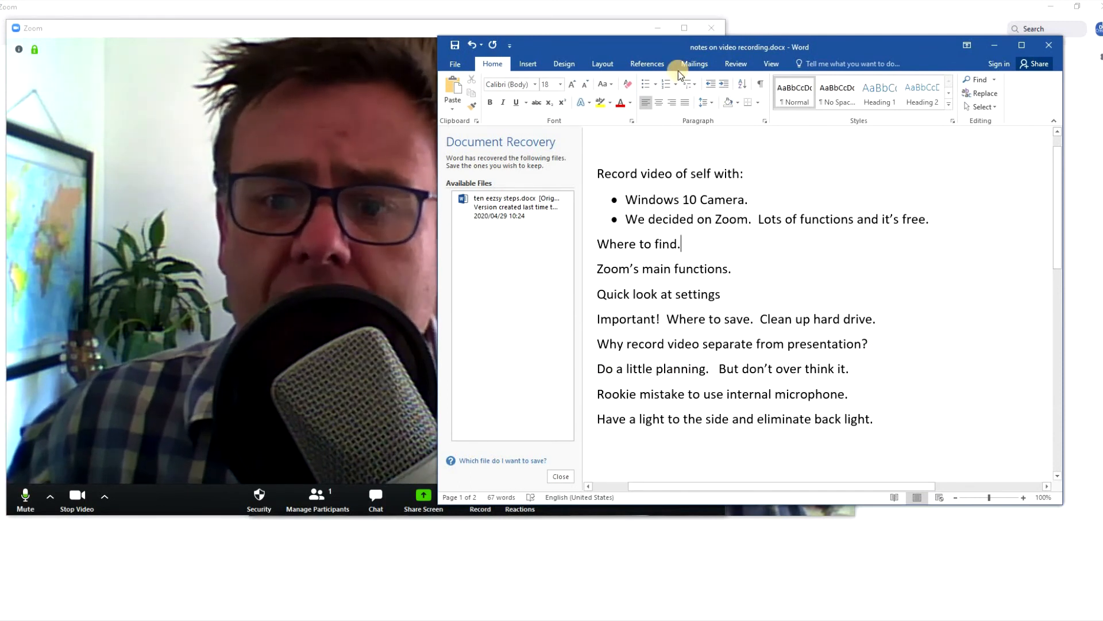
{"action": "mouse_move", "coordinate": [768, 300]}
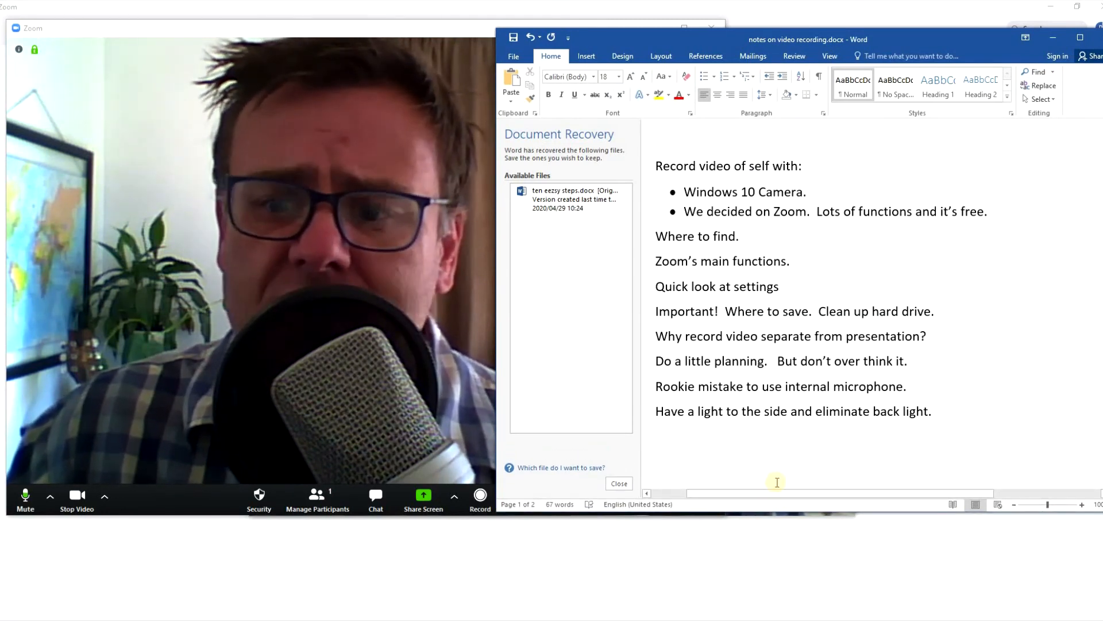
{"action": "left_click", "coordinate": [740, 235]}
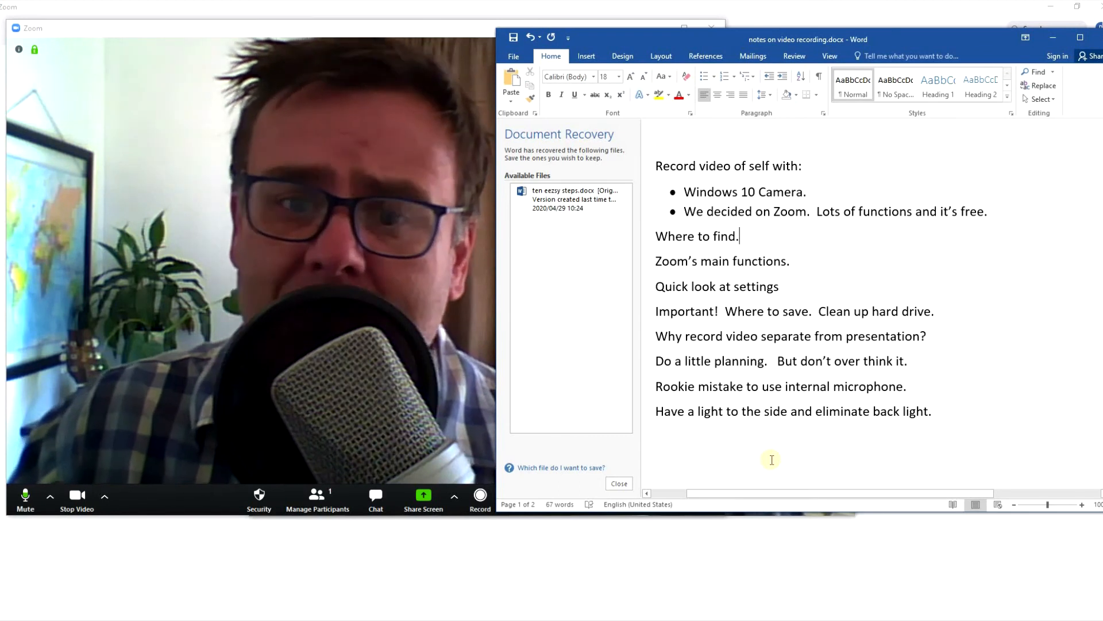
{"action": "mouse_move", "coordinate": [666, 400]}
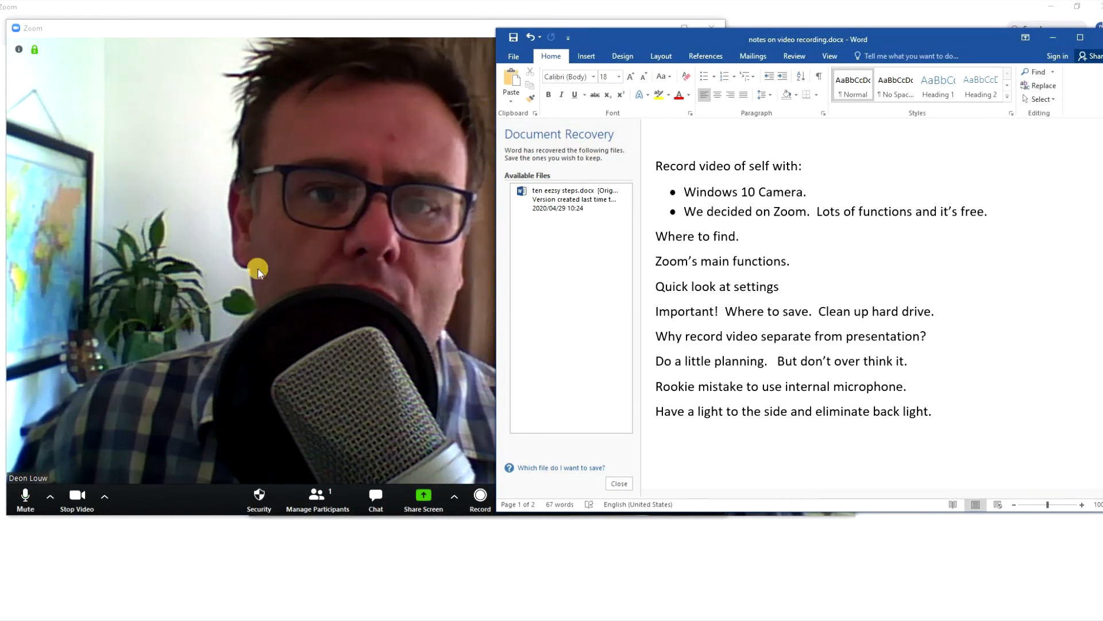
{"action": "mouse_move", "coordinate": [338, 228]}
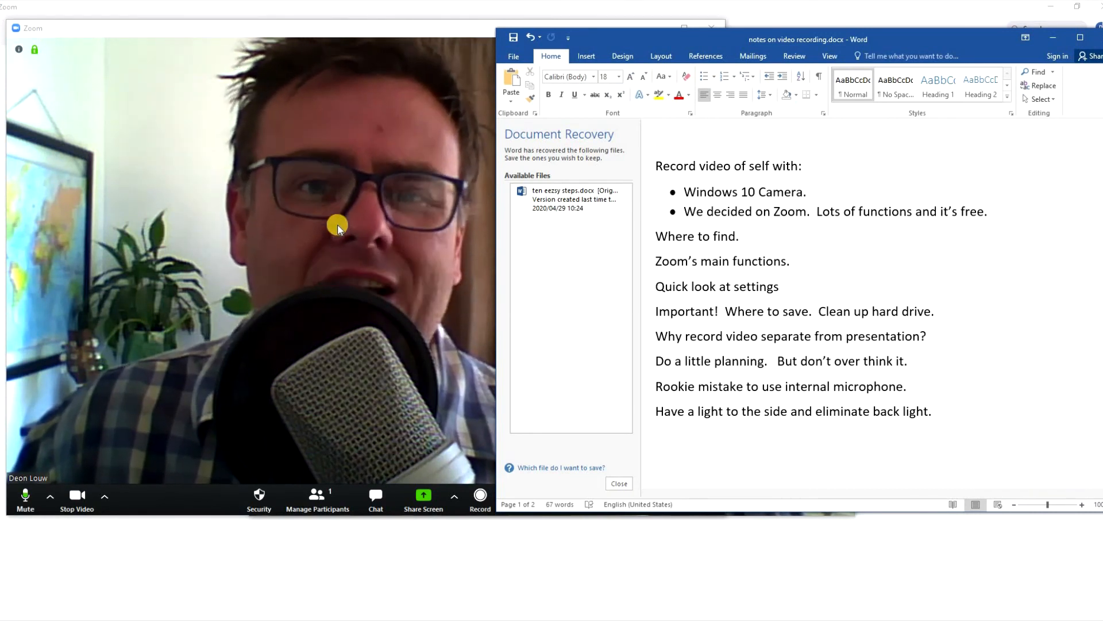
{"action": "mouse_move", "coordinate": [335, 111]}
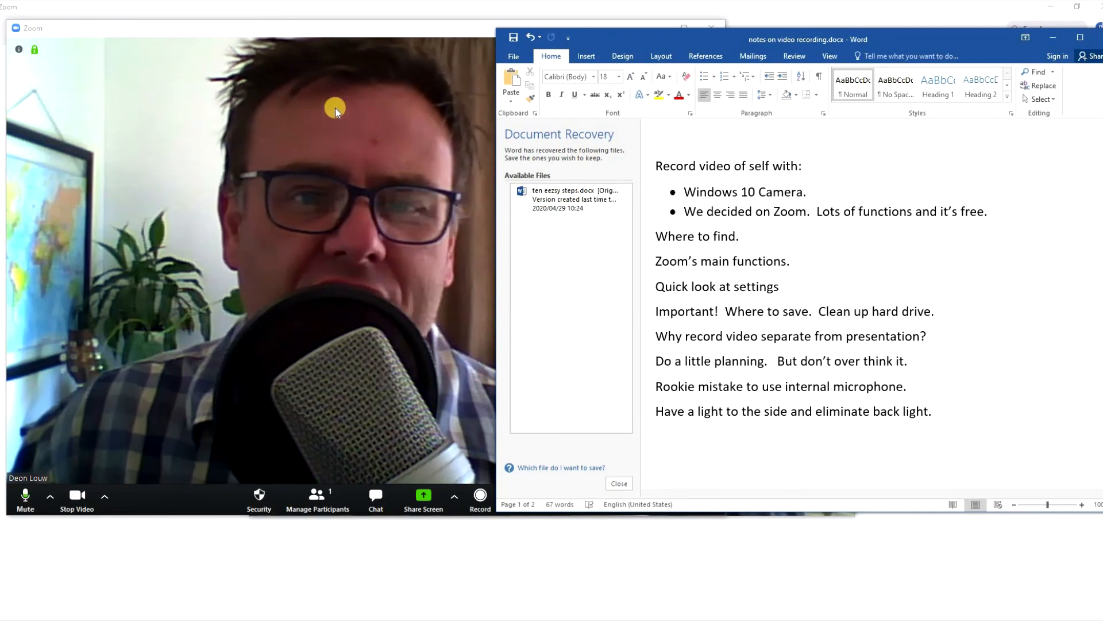
{"action": "mouse_move", "coordinate": [367, 285]}
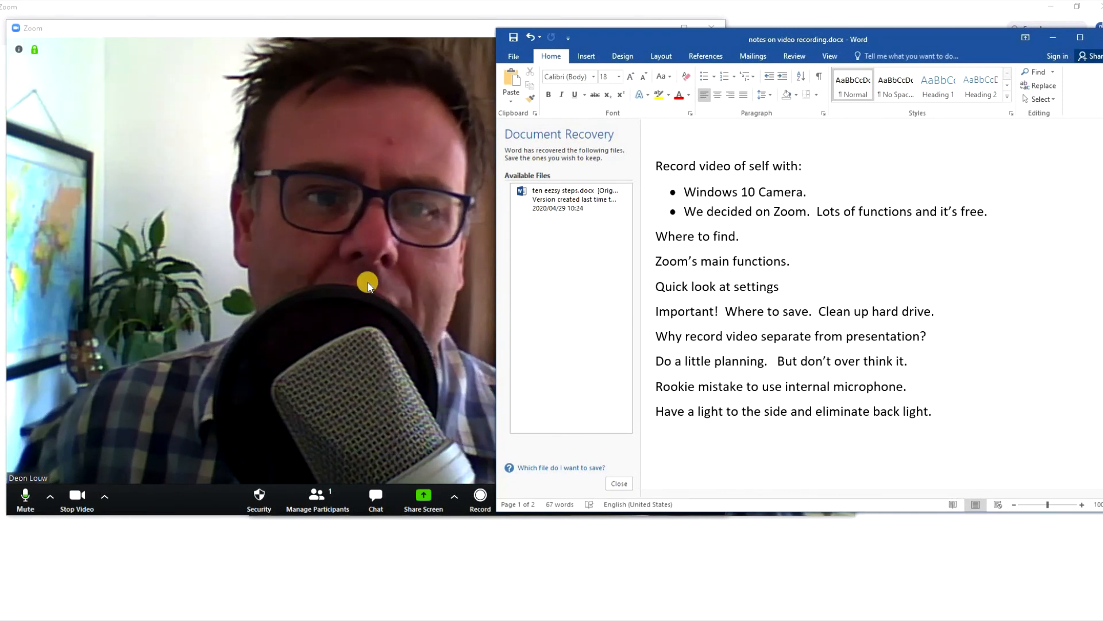